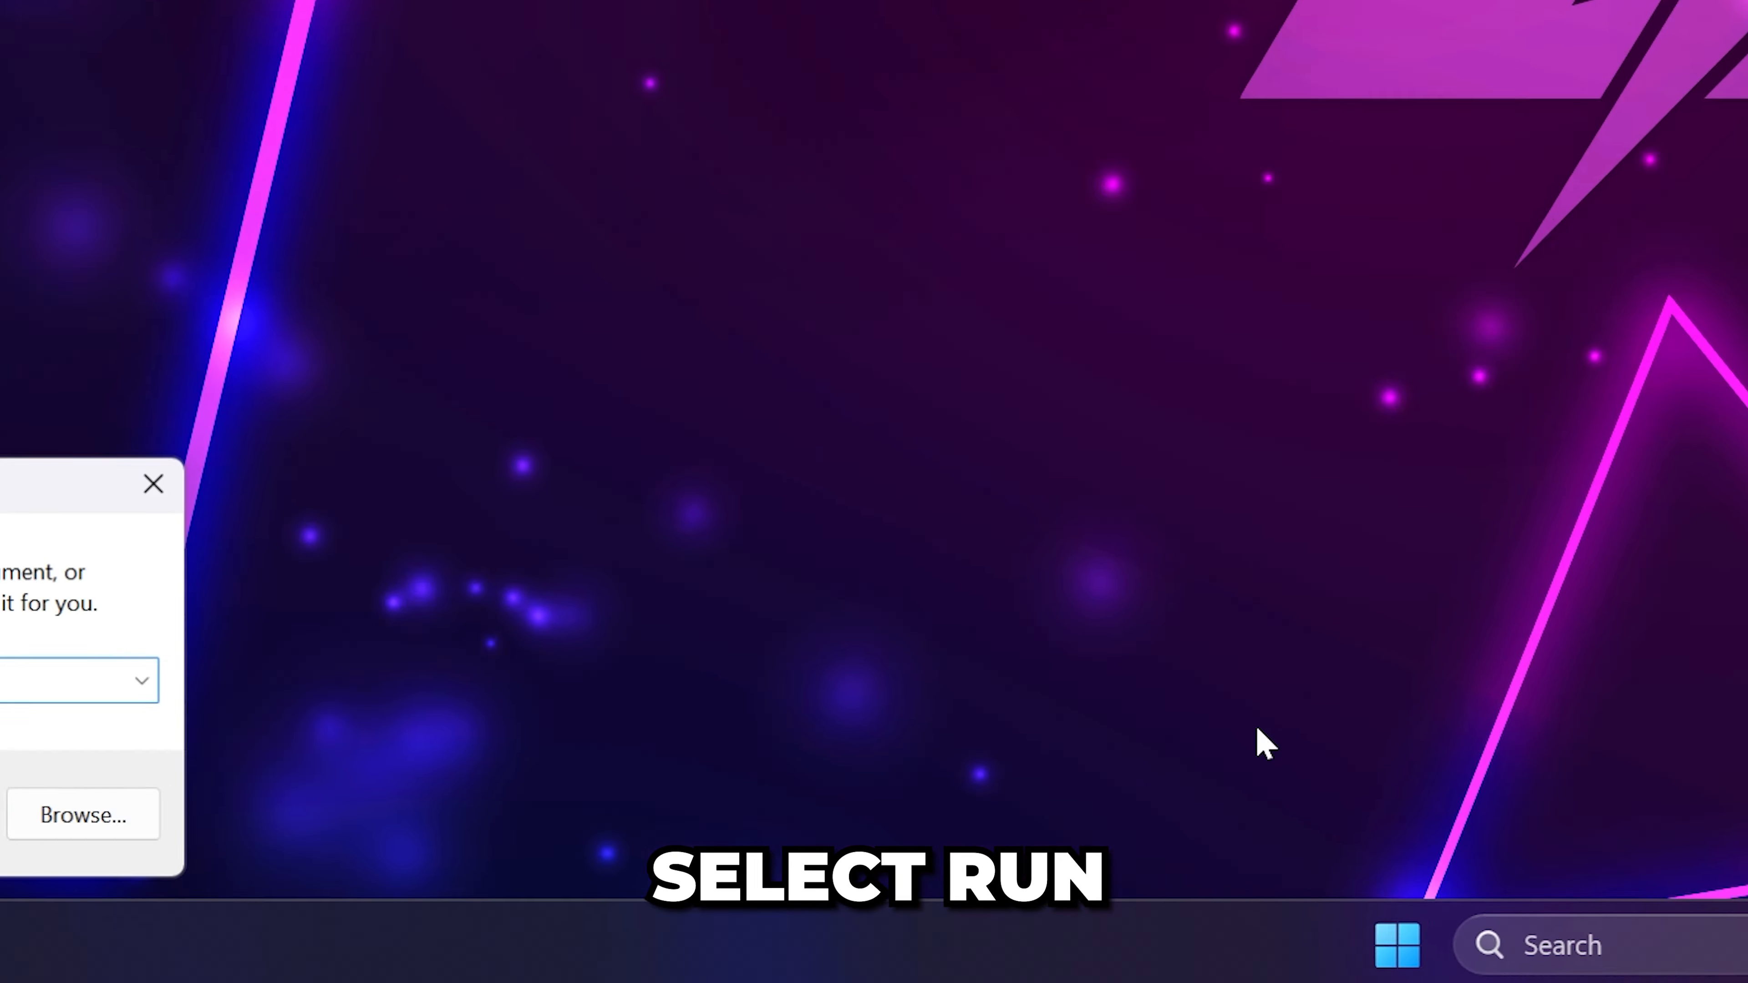
Go to %localappdata% via Run and enter the Roblox folder.
text(%localappdata%)
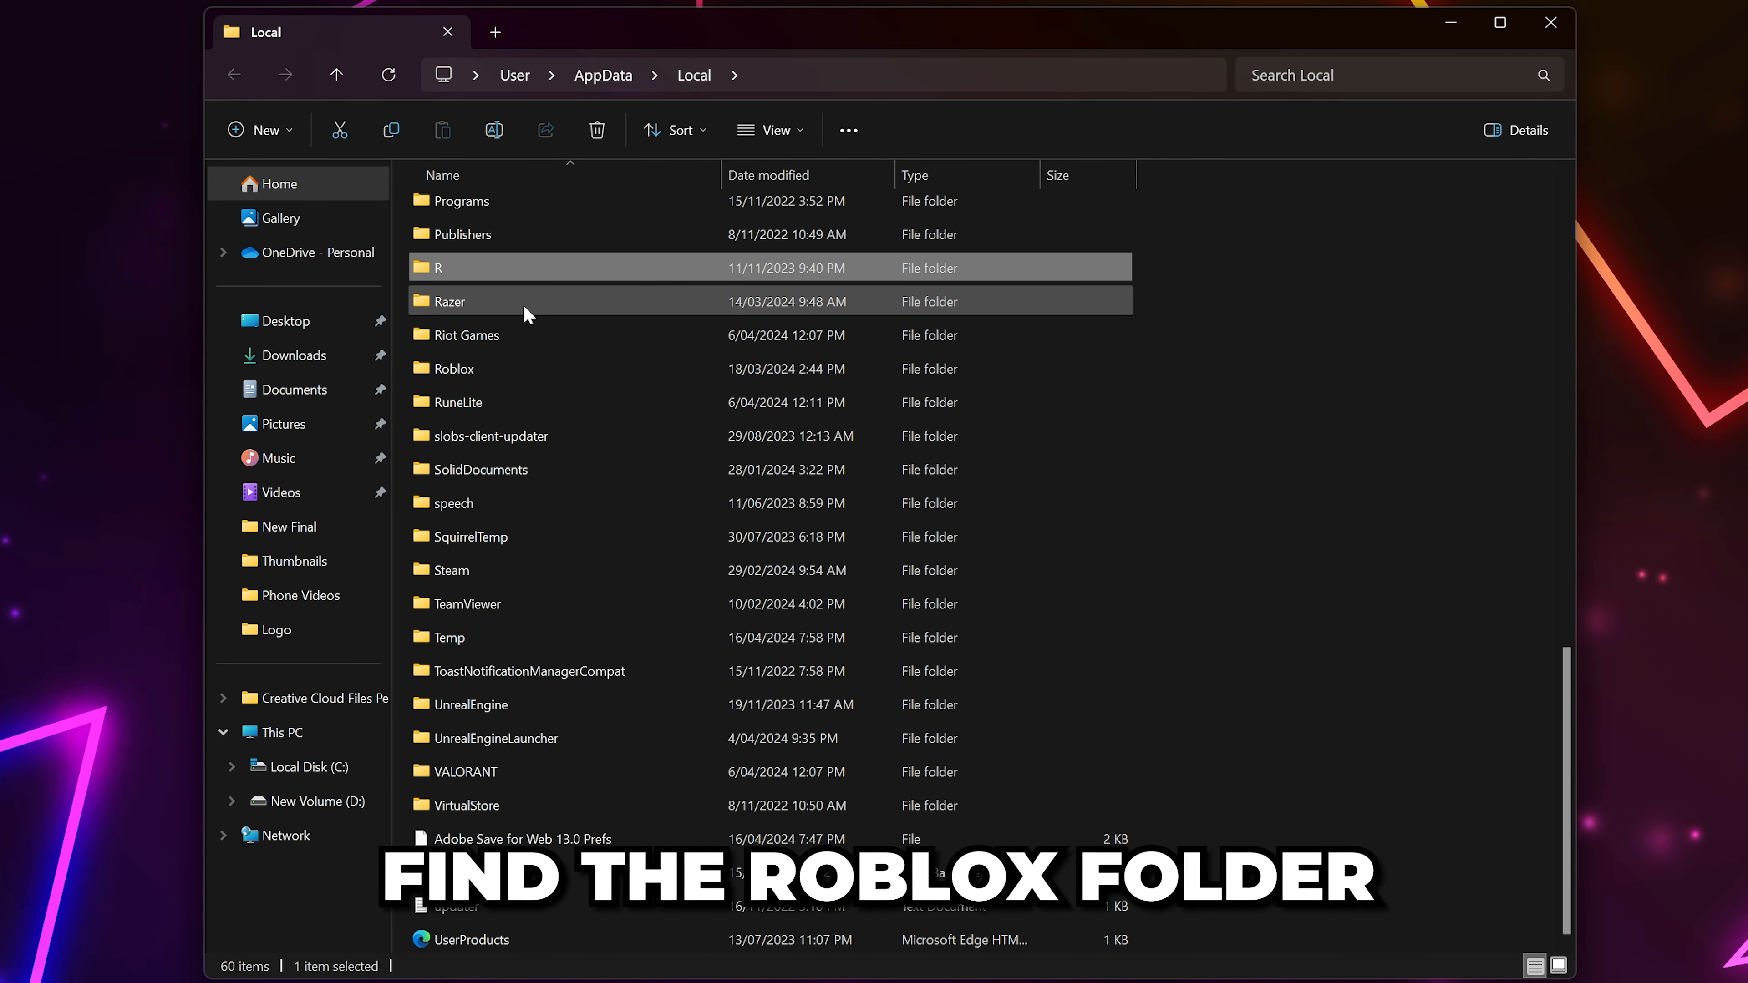
double_click(455, 368)
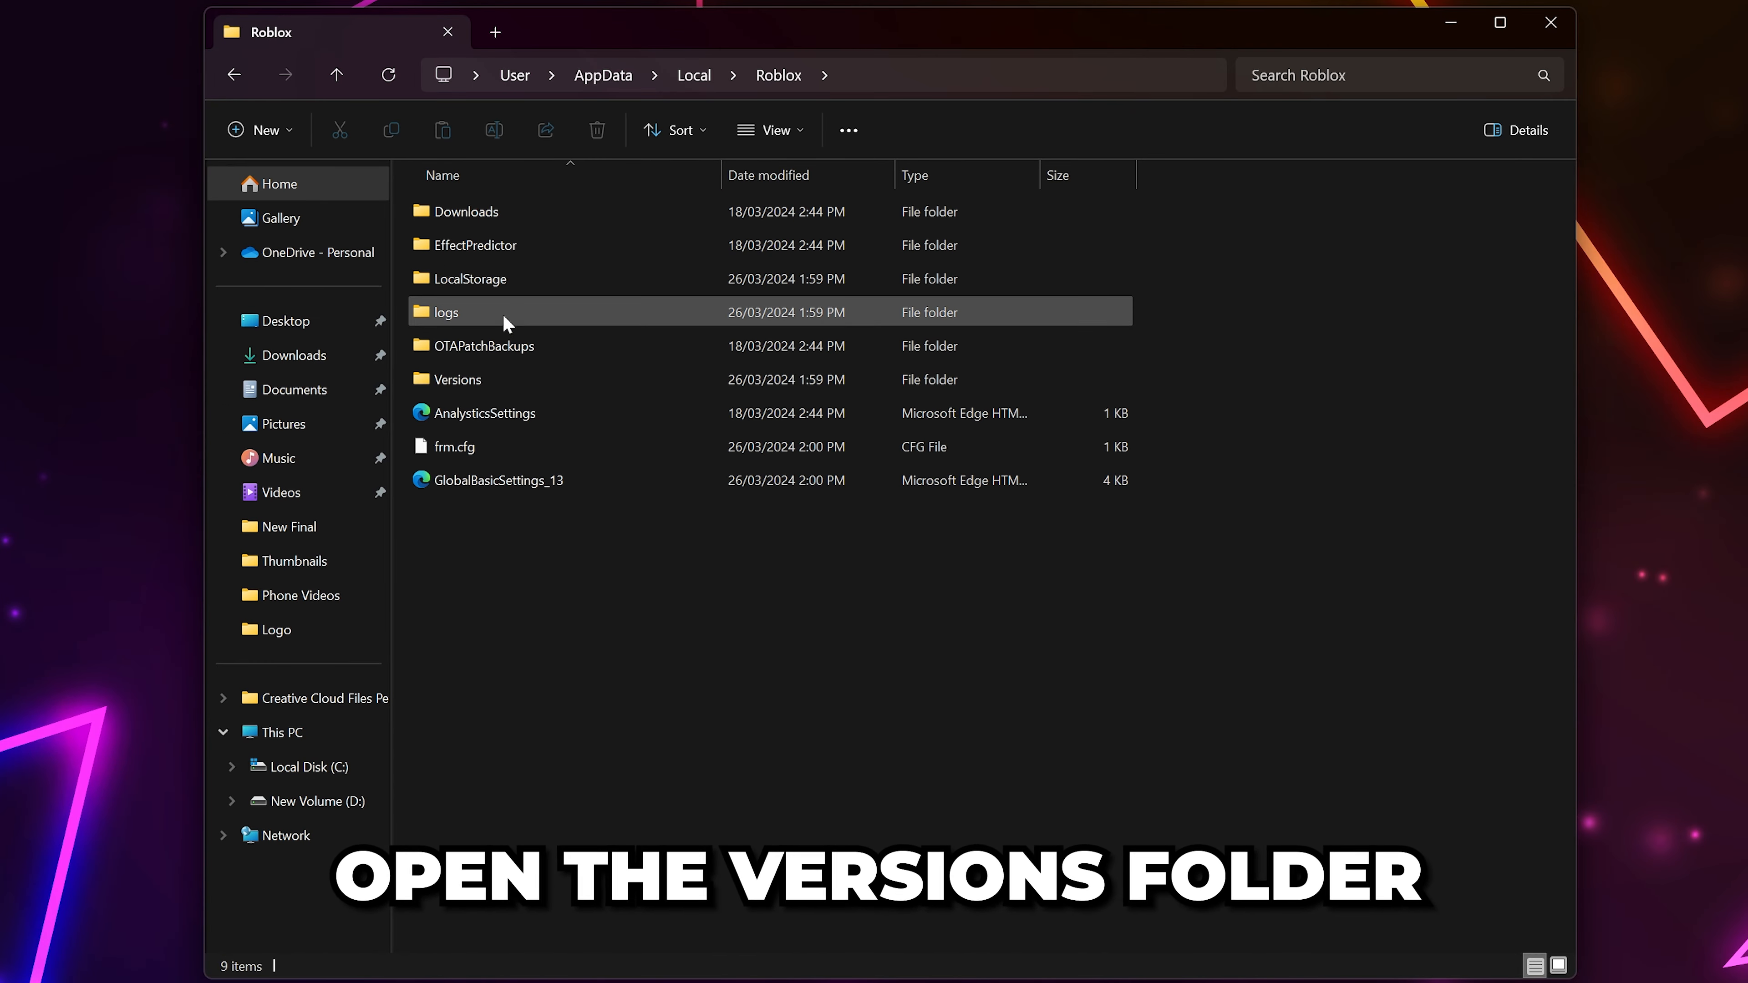
Enter the Versions folder and select the most recent version folder.
double_click(455, 379)
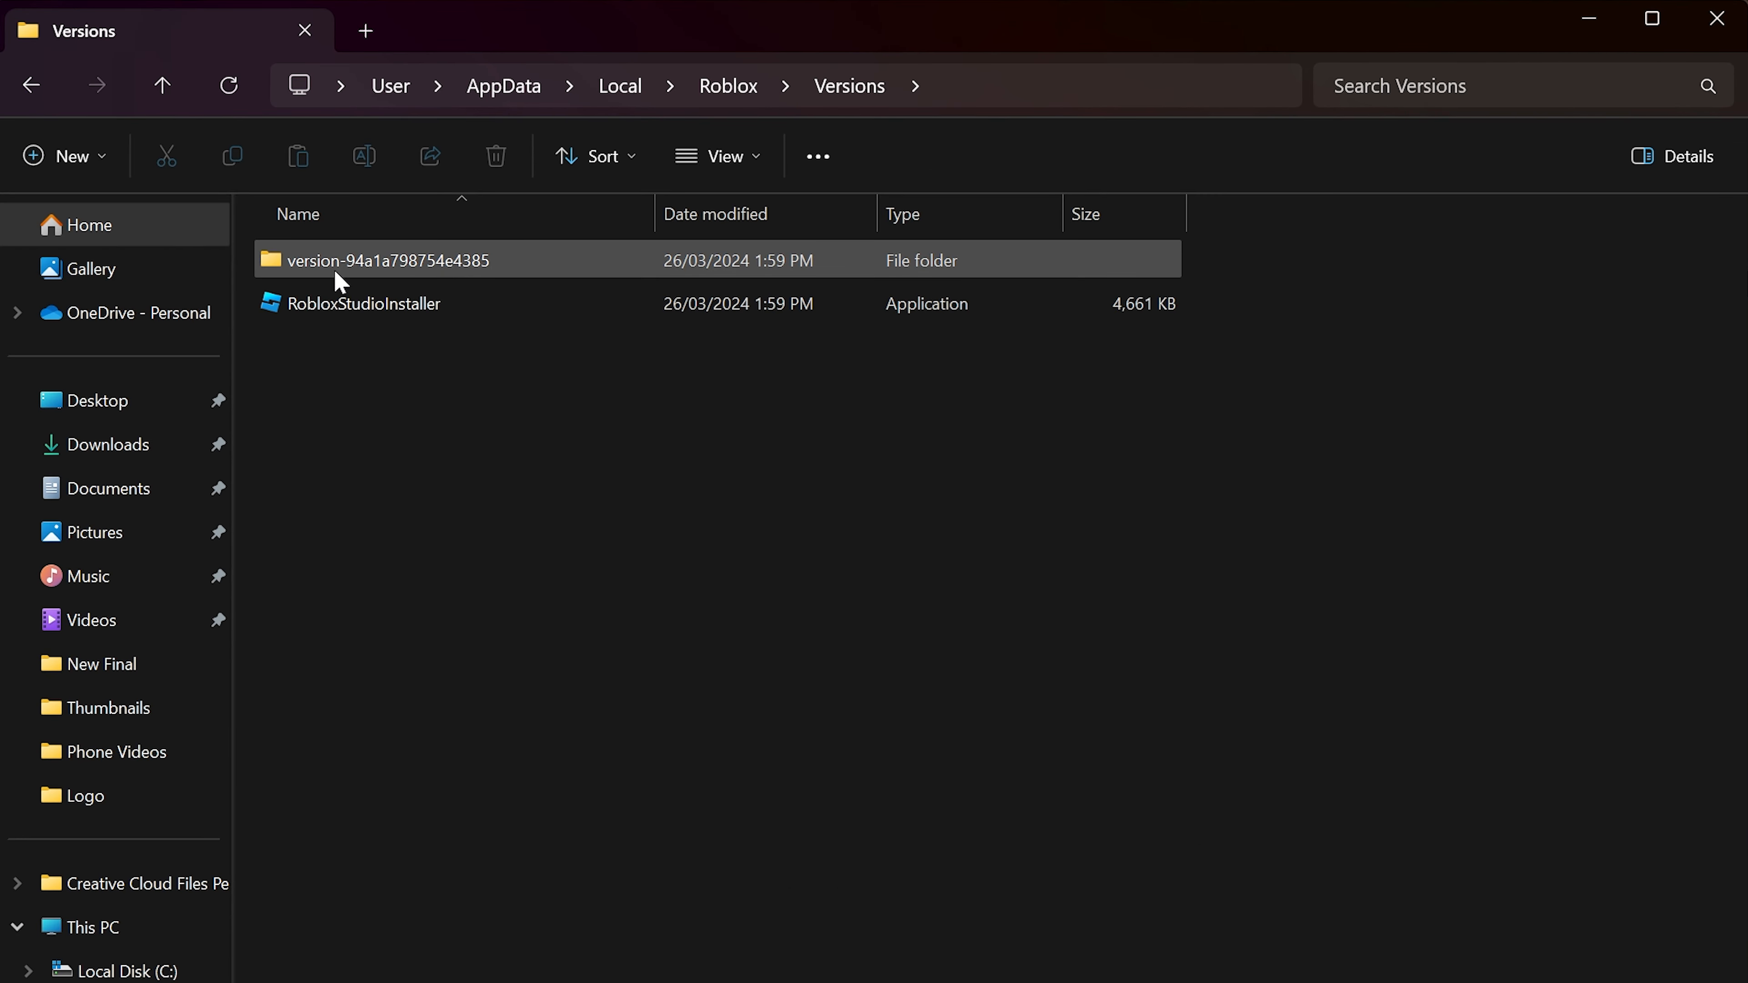
mouse_move(432, 274)
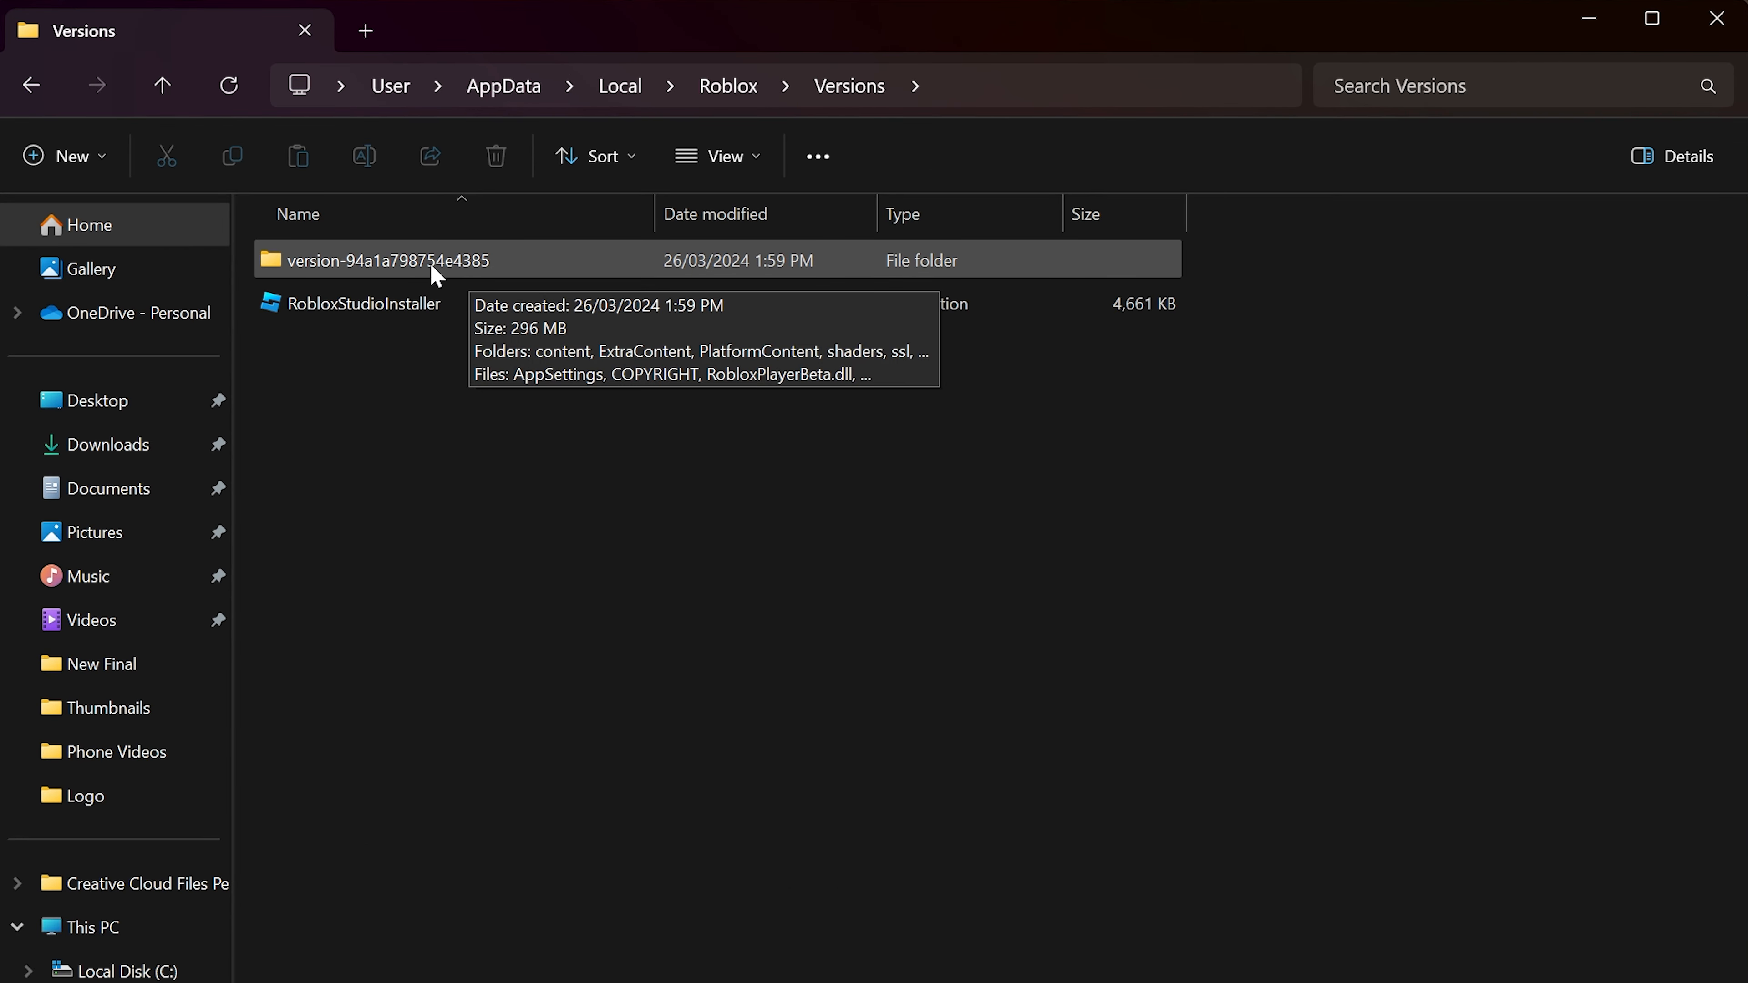
mouse_move(476, 275)
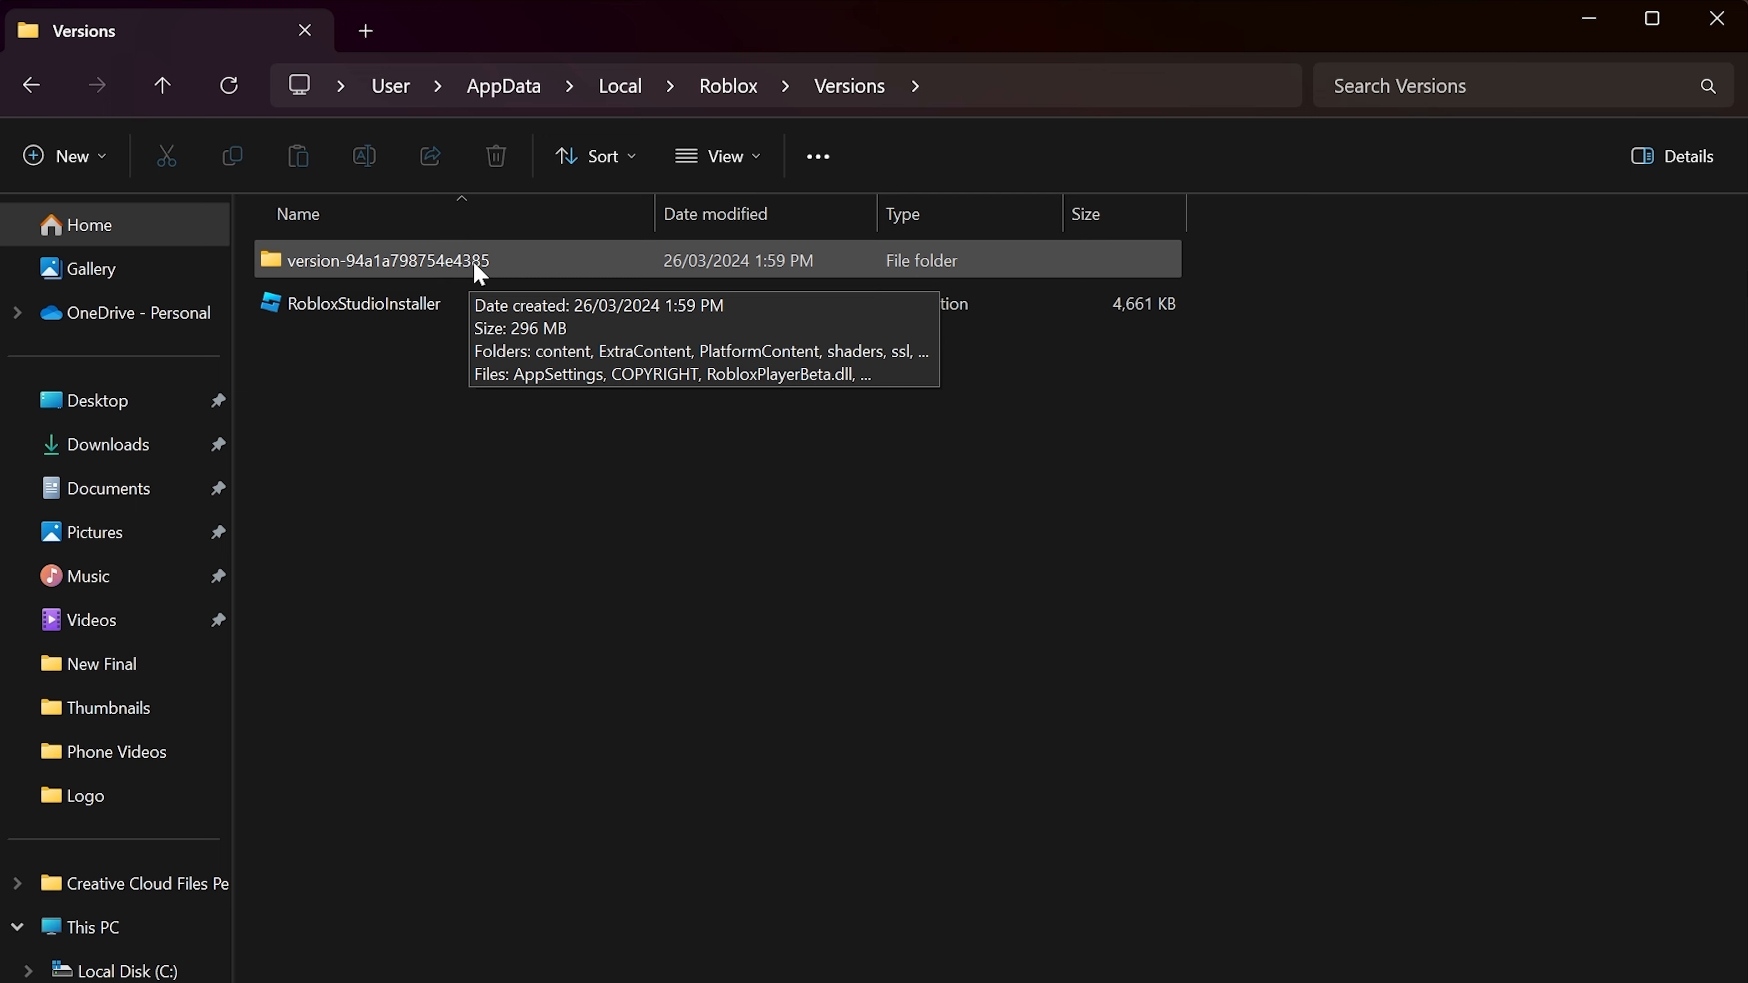
mouse_move(705, 239)
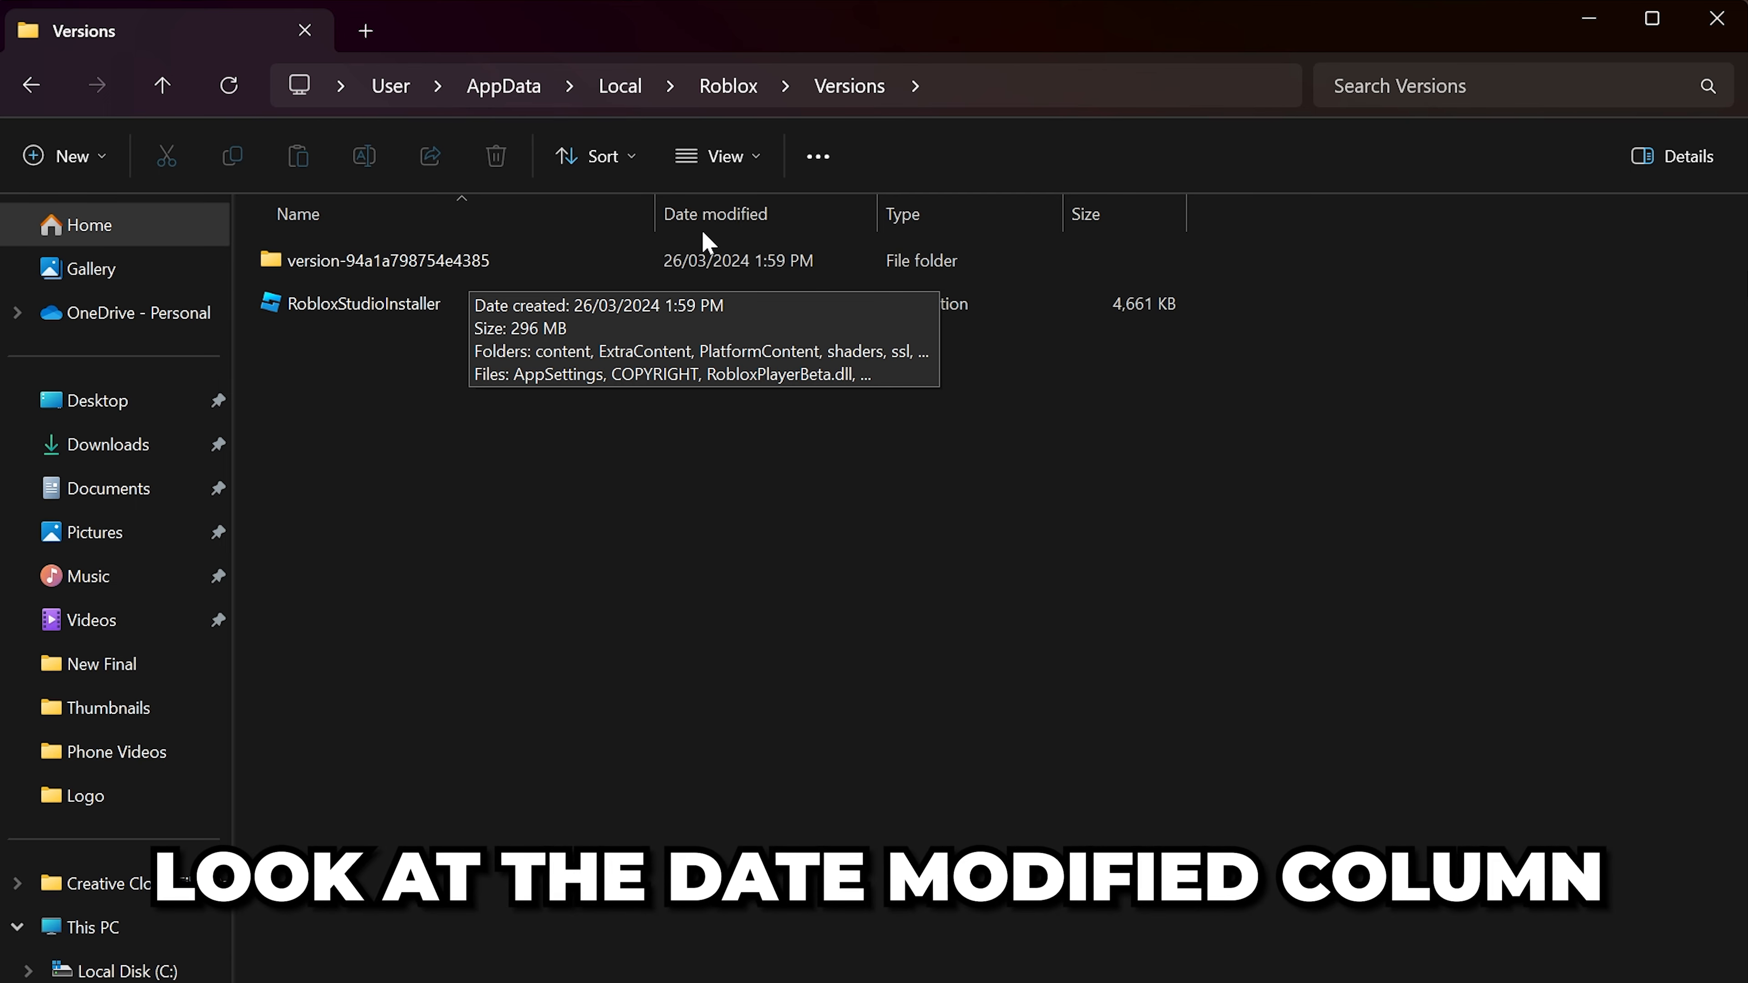
click(390, 260)
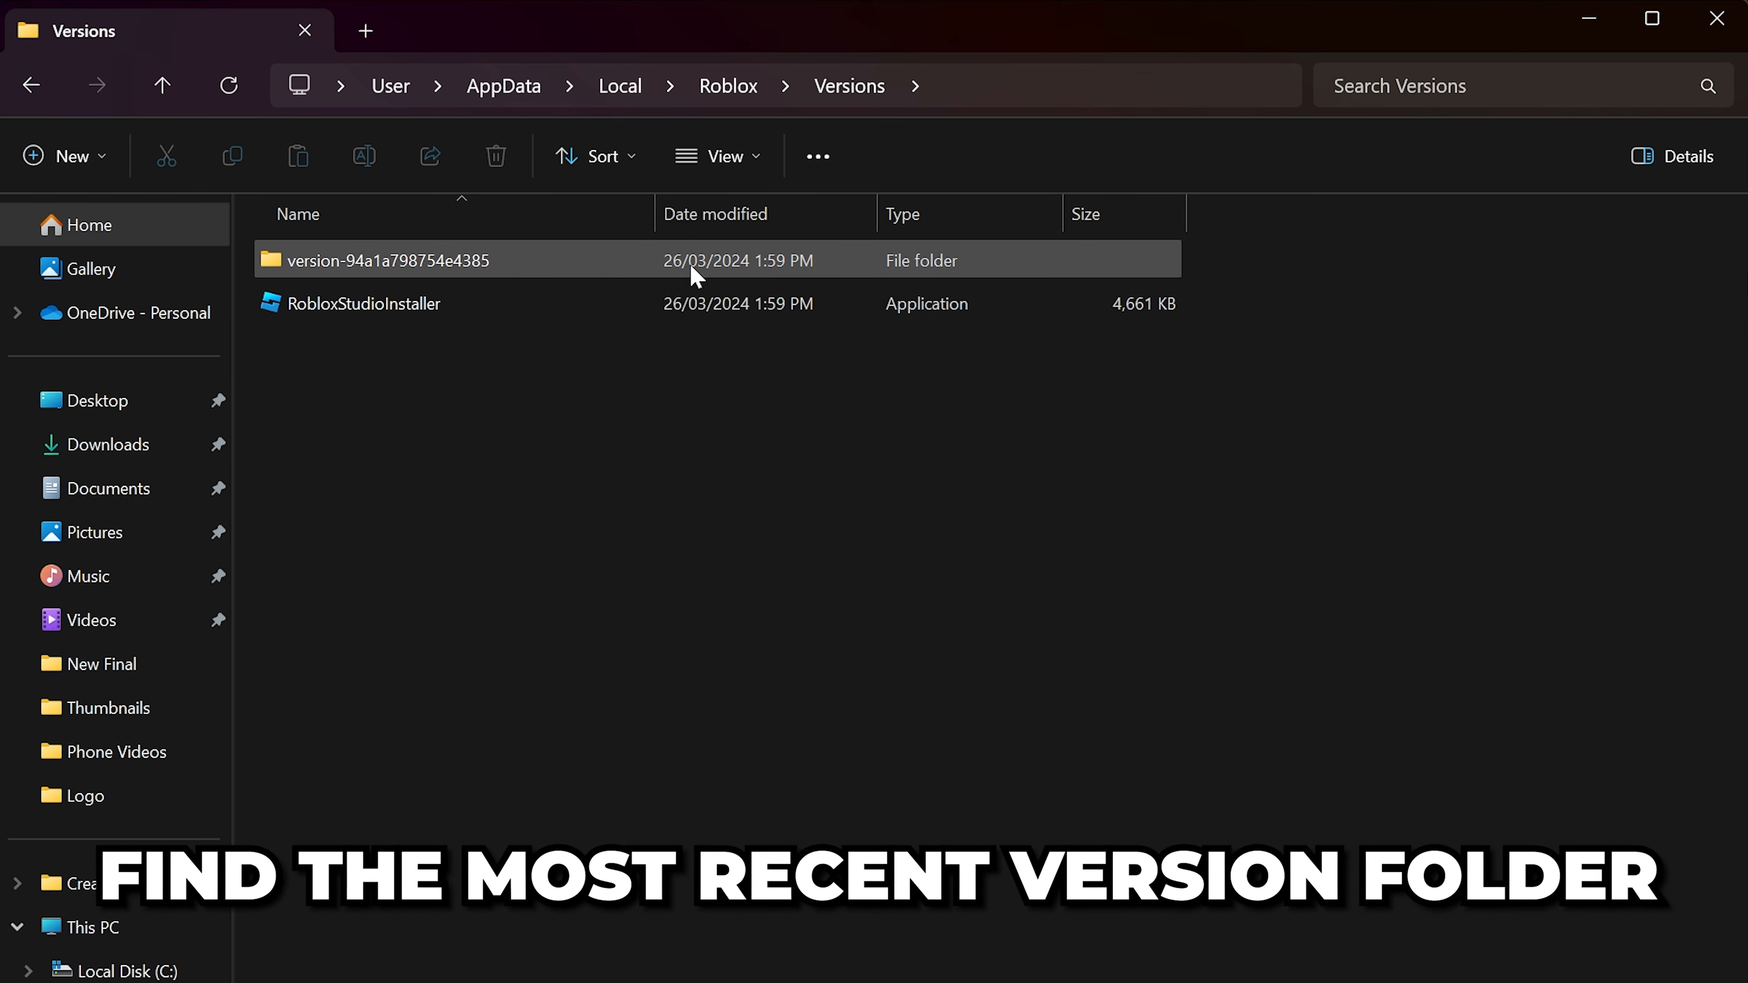
mouse_move(767, 274)
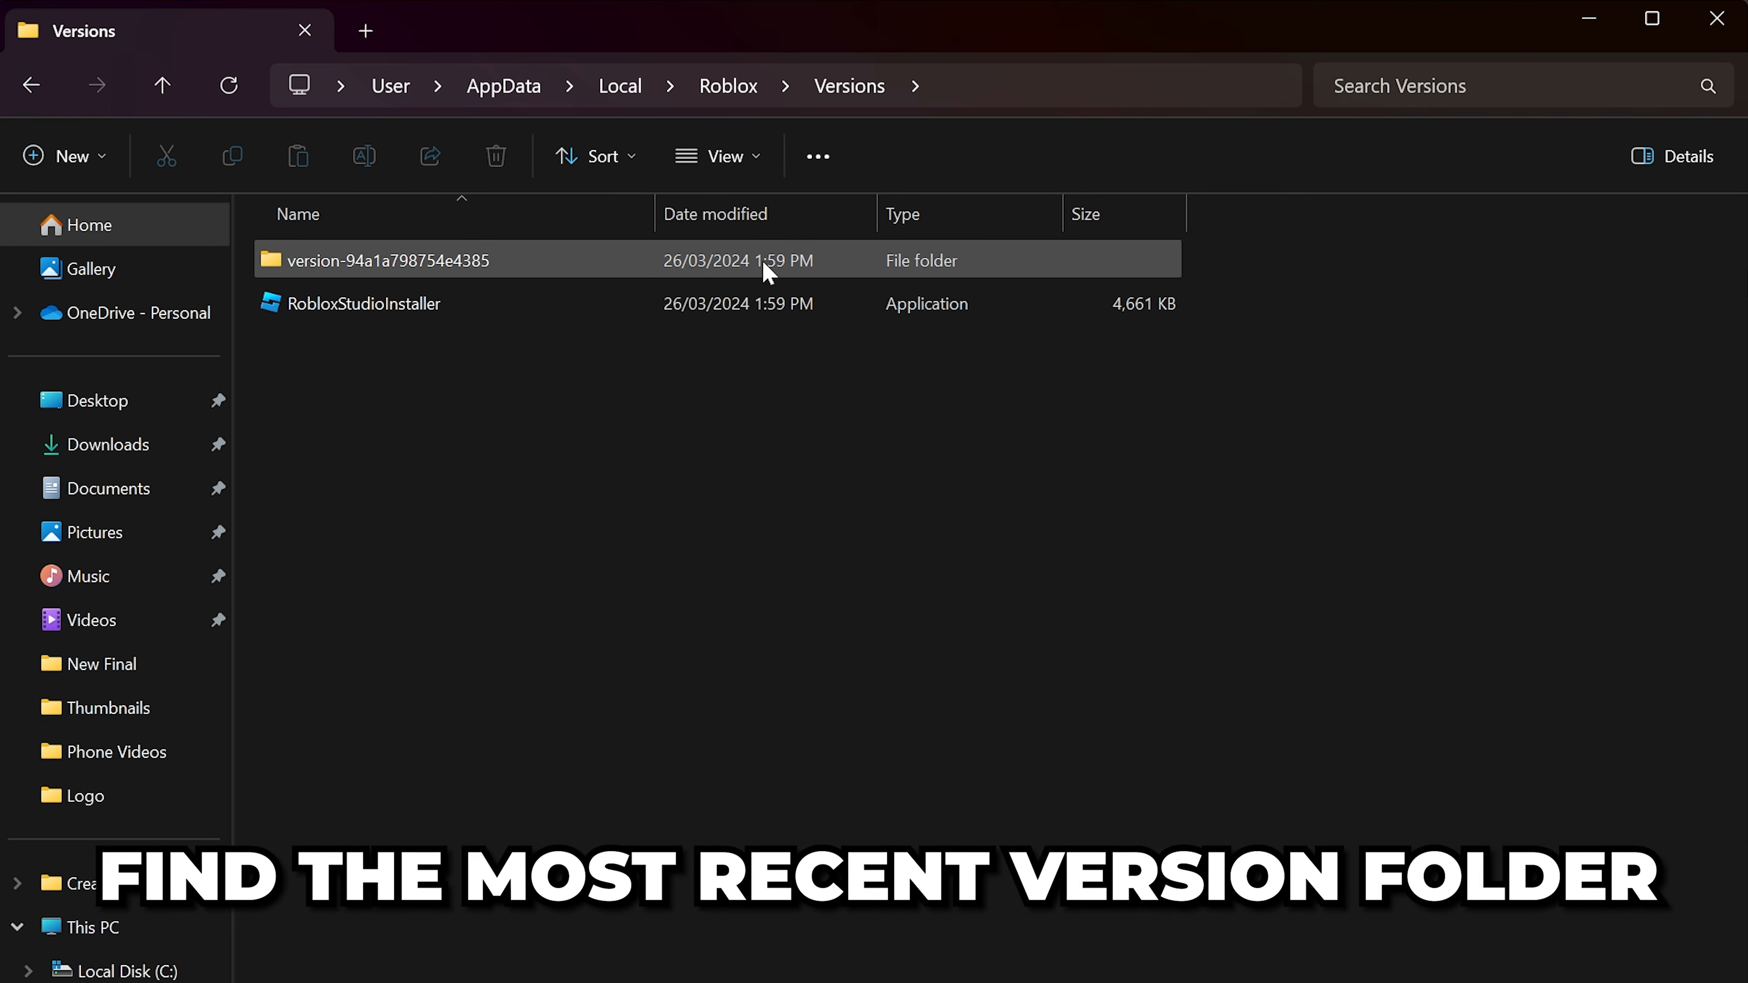
right_click(904, 213)
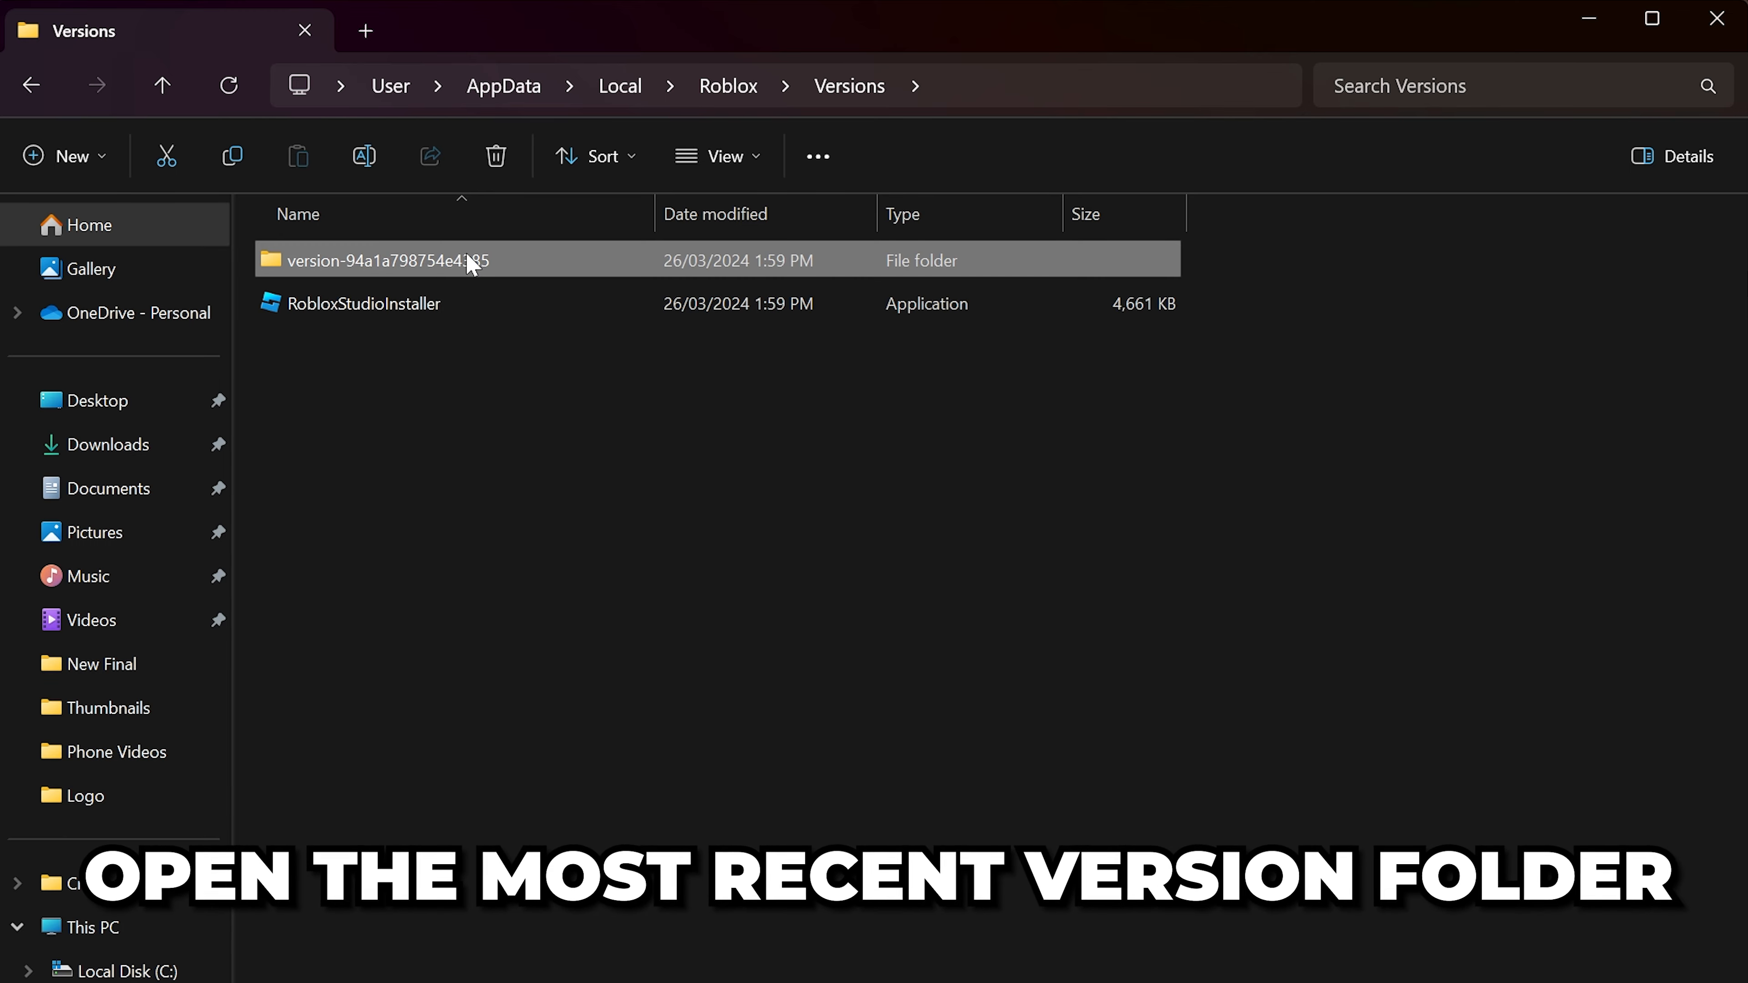
double_click(373, 259)
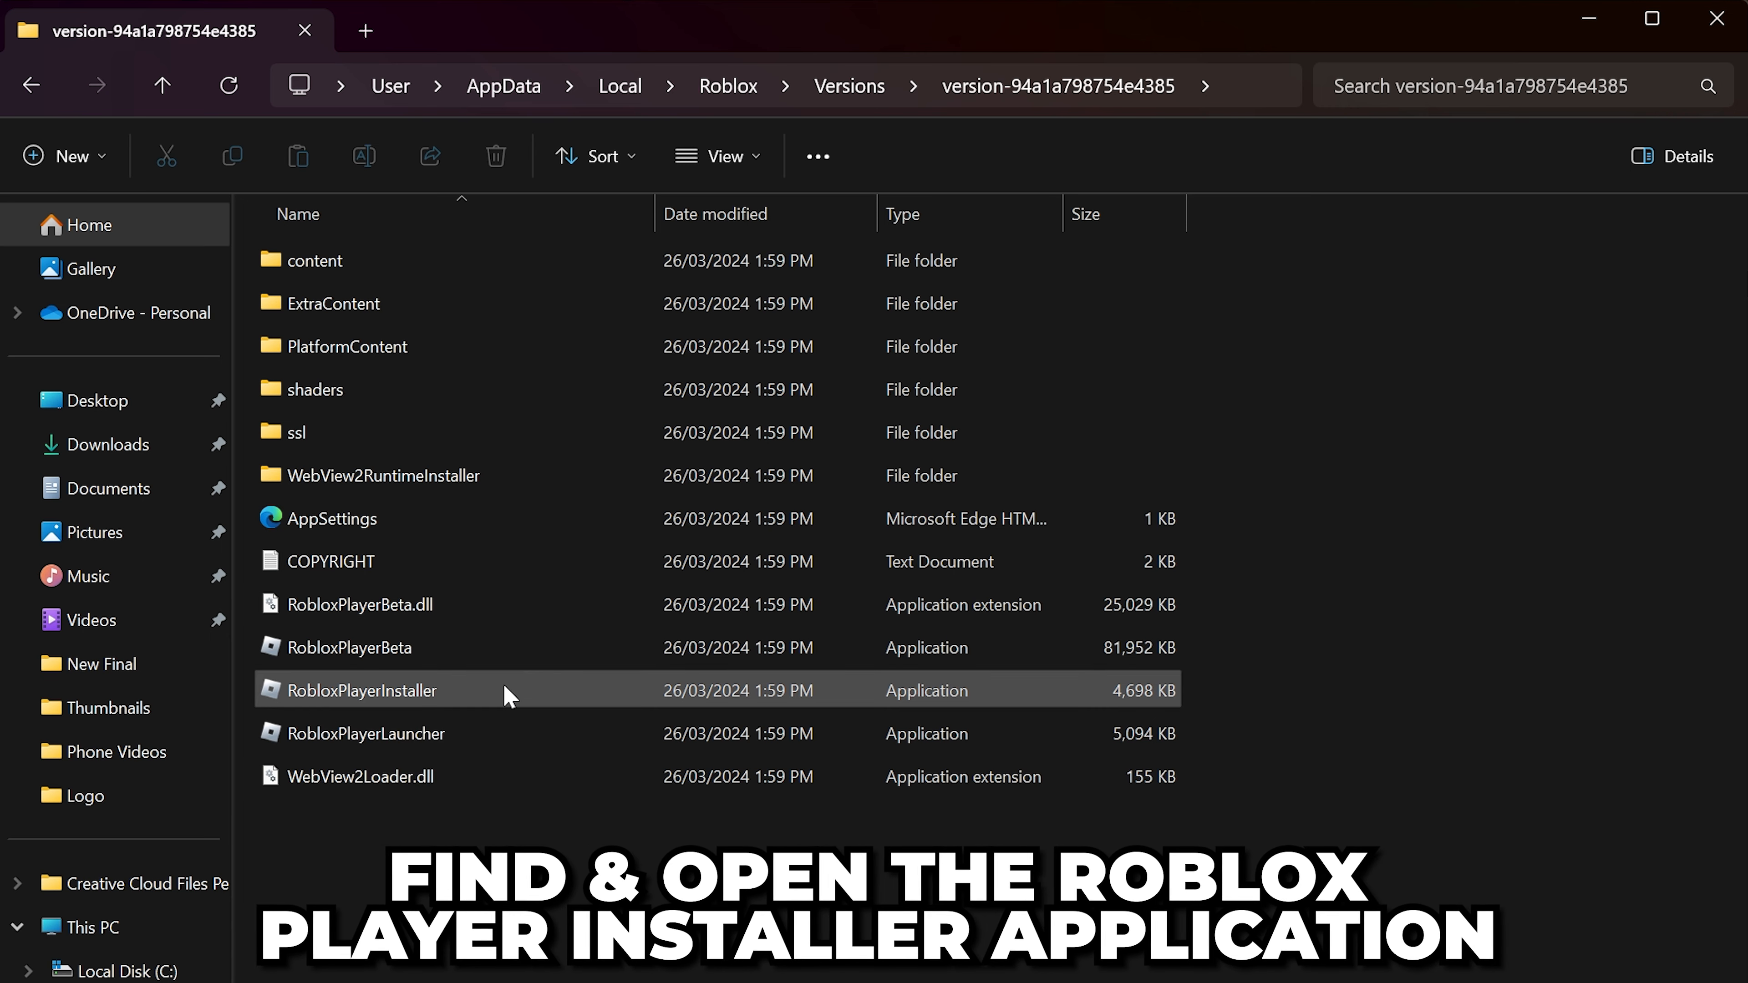
mouse_move(461, 683)
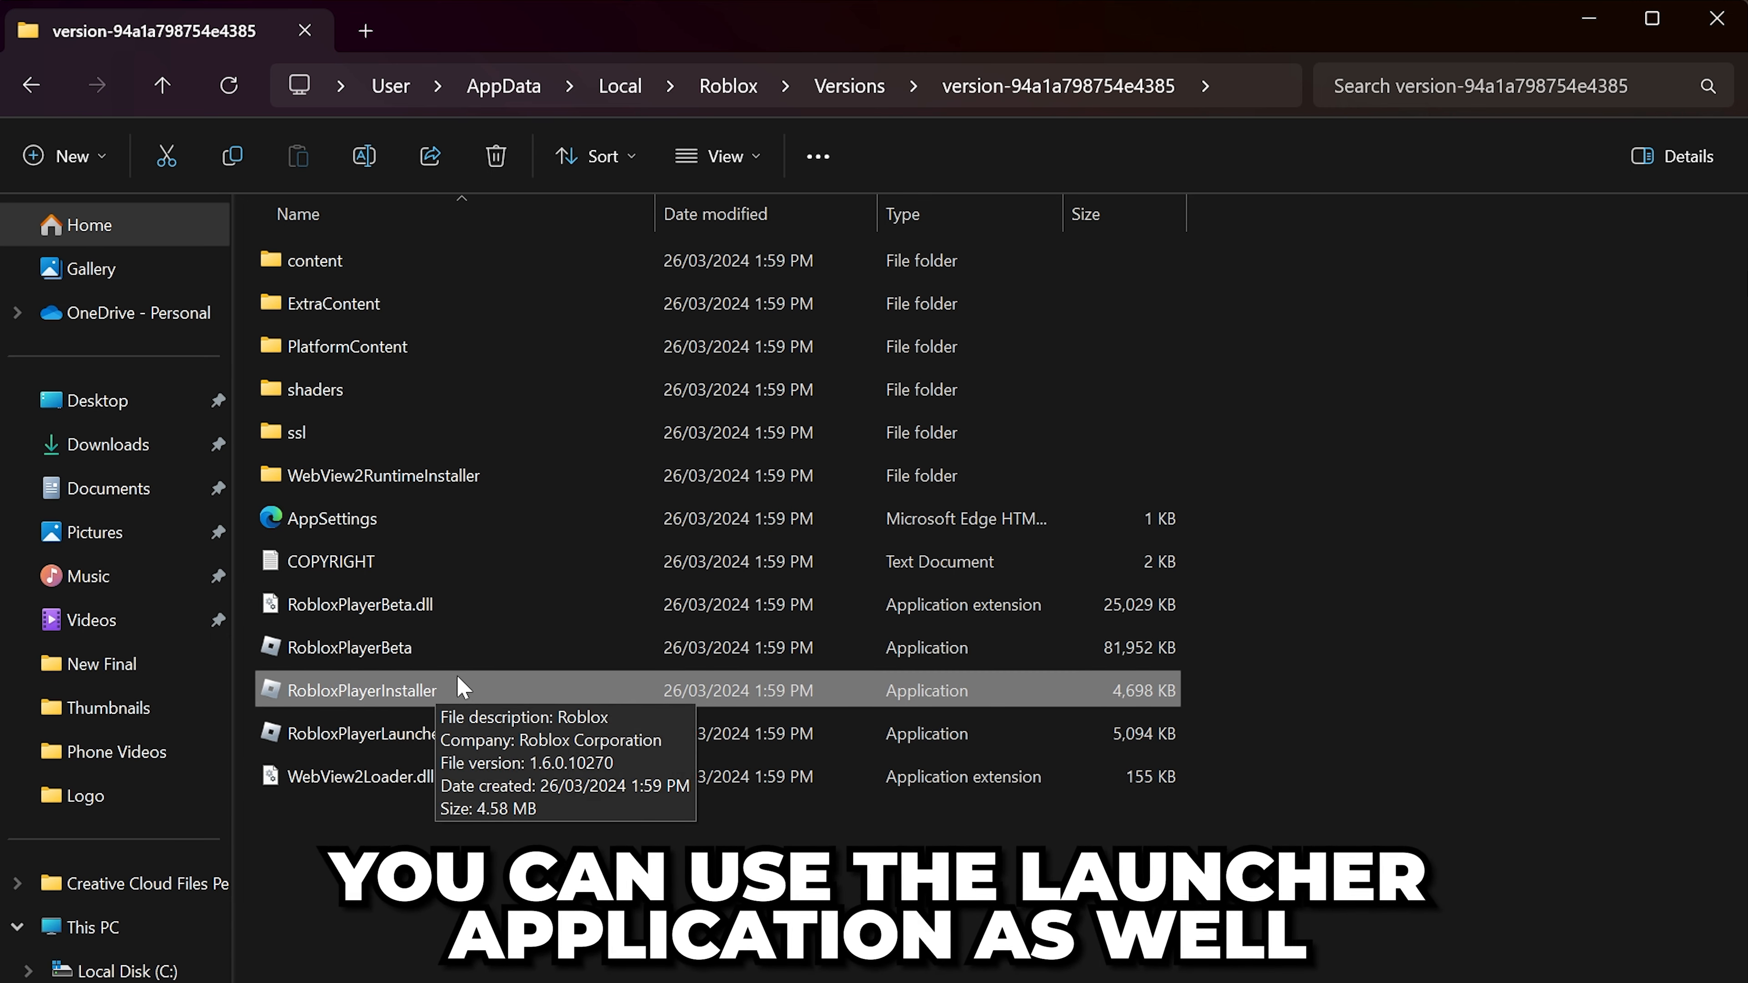
click(366, 734)
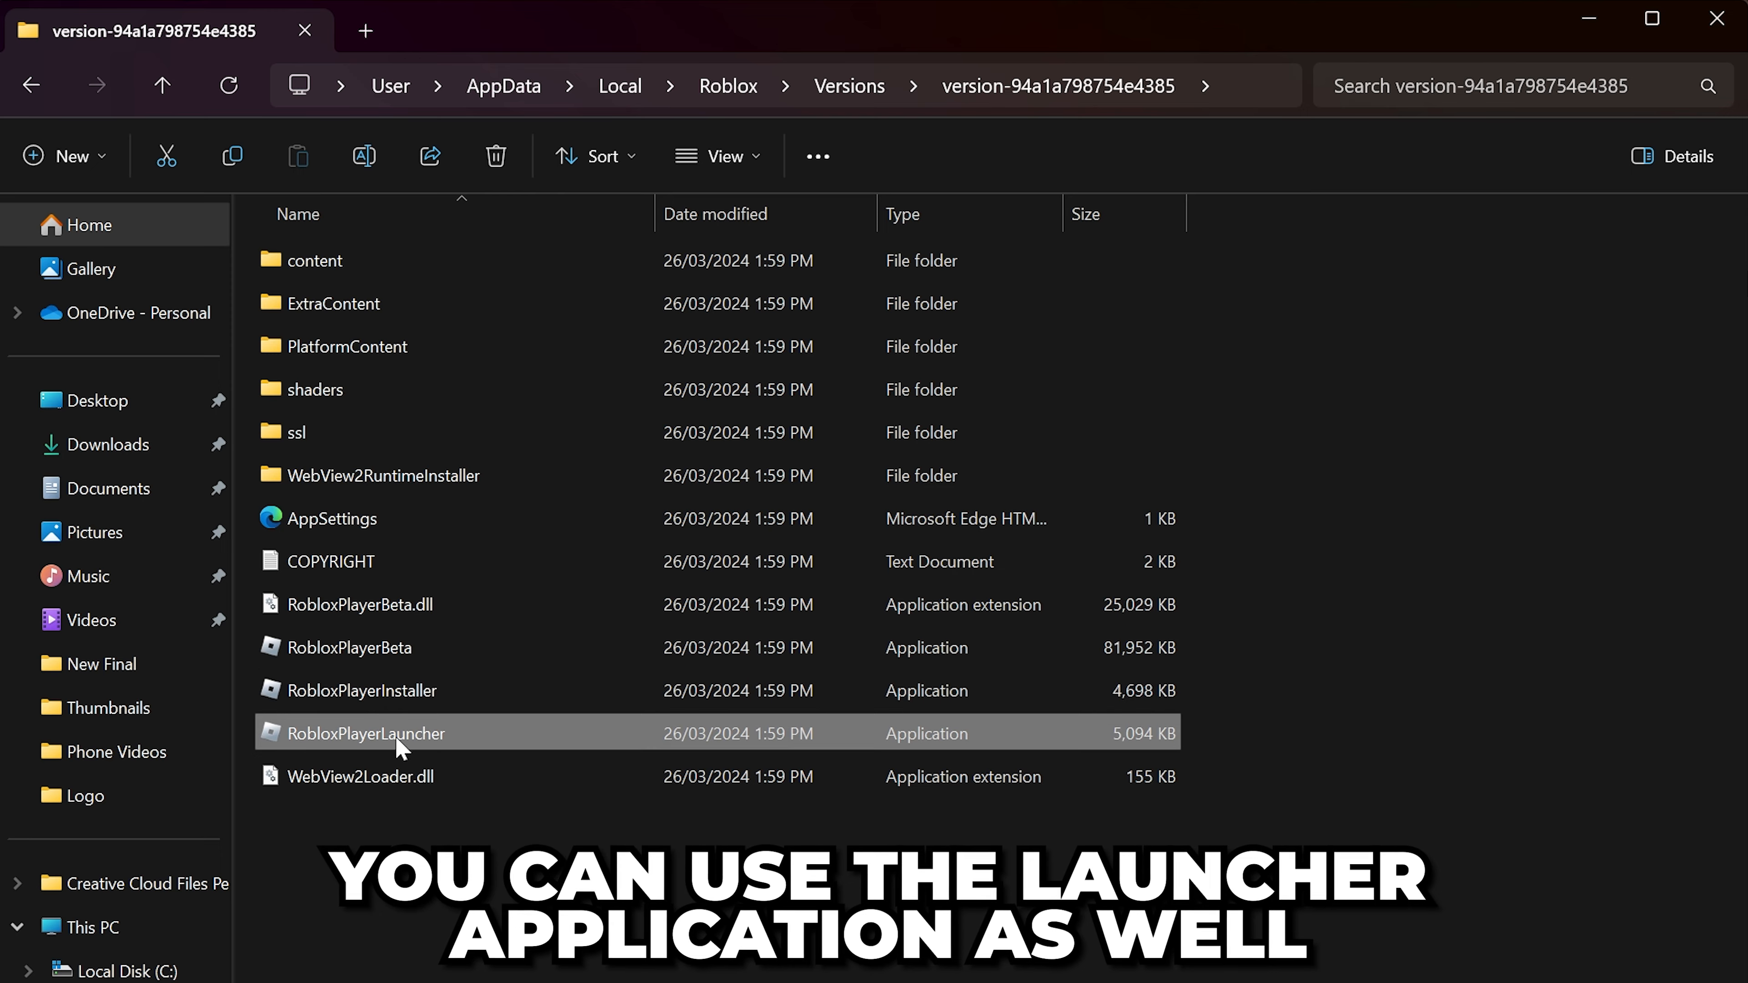
mouse_move(466, 739)
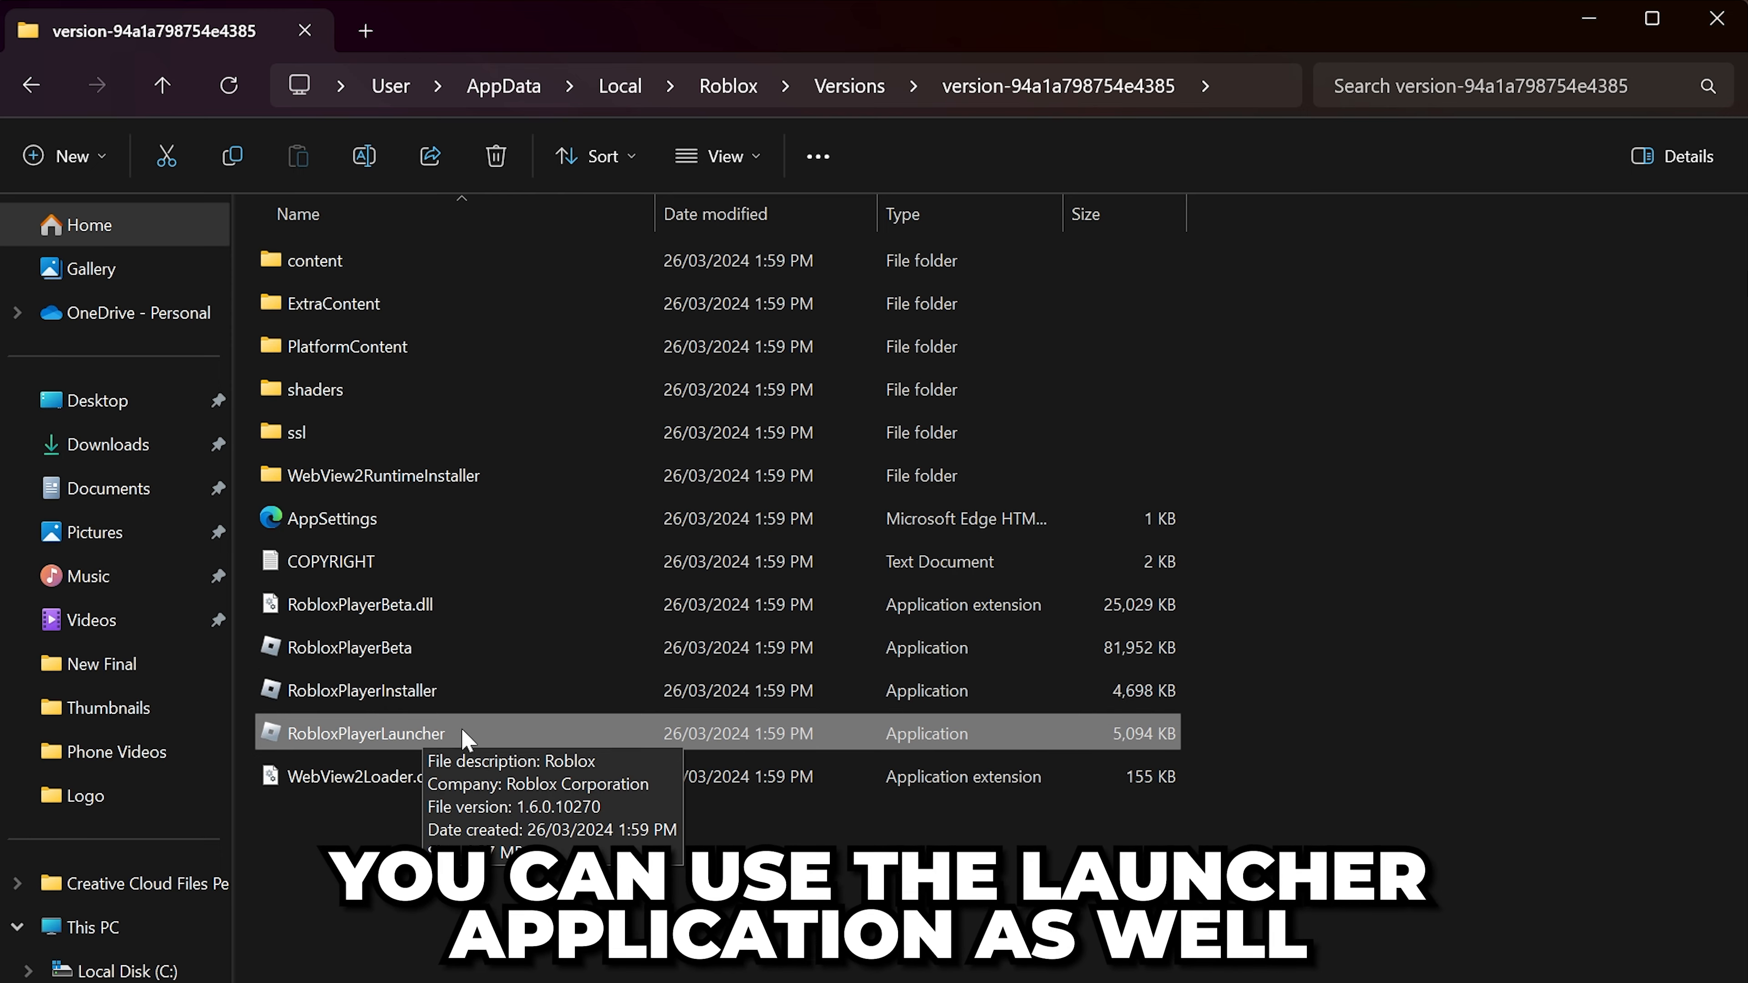
right_click(362, 732)
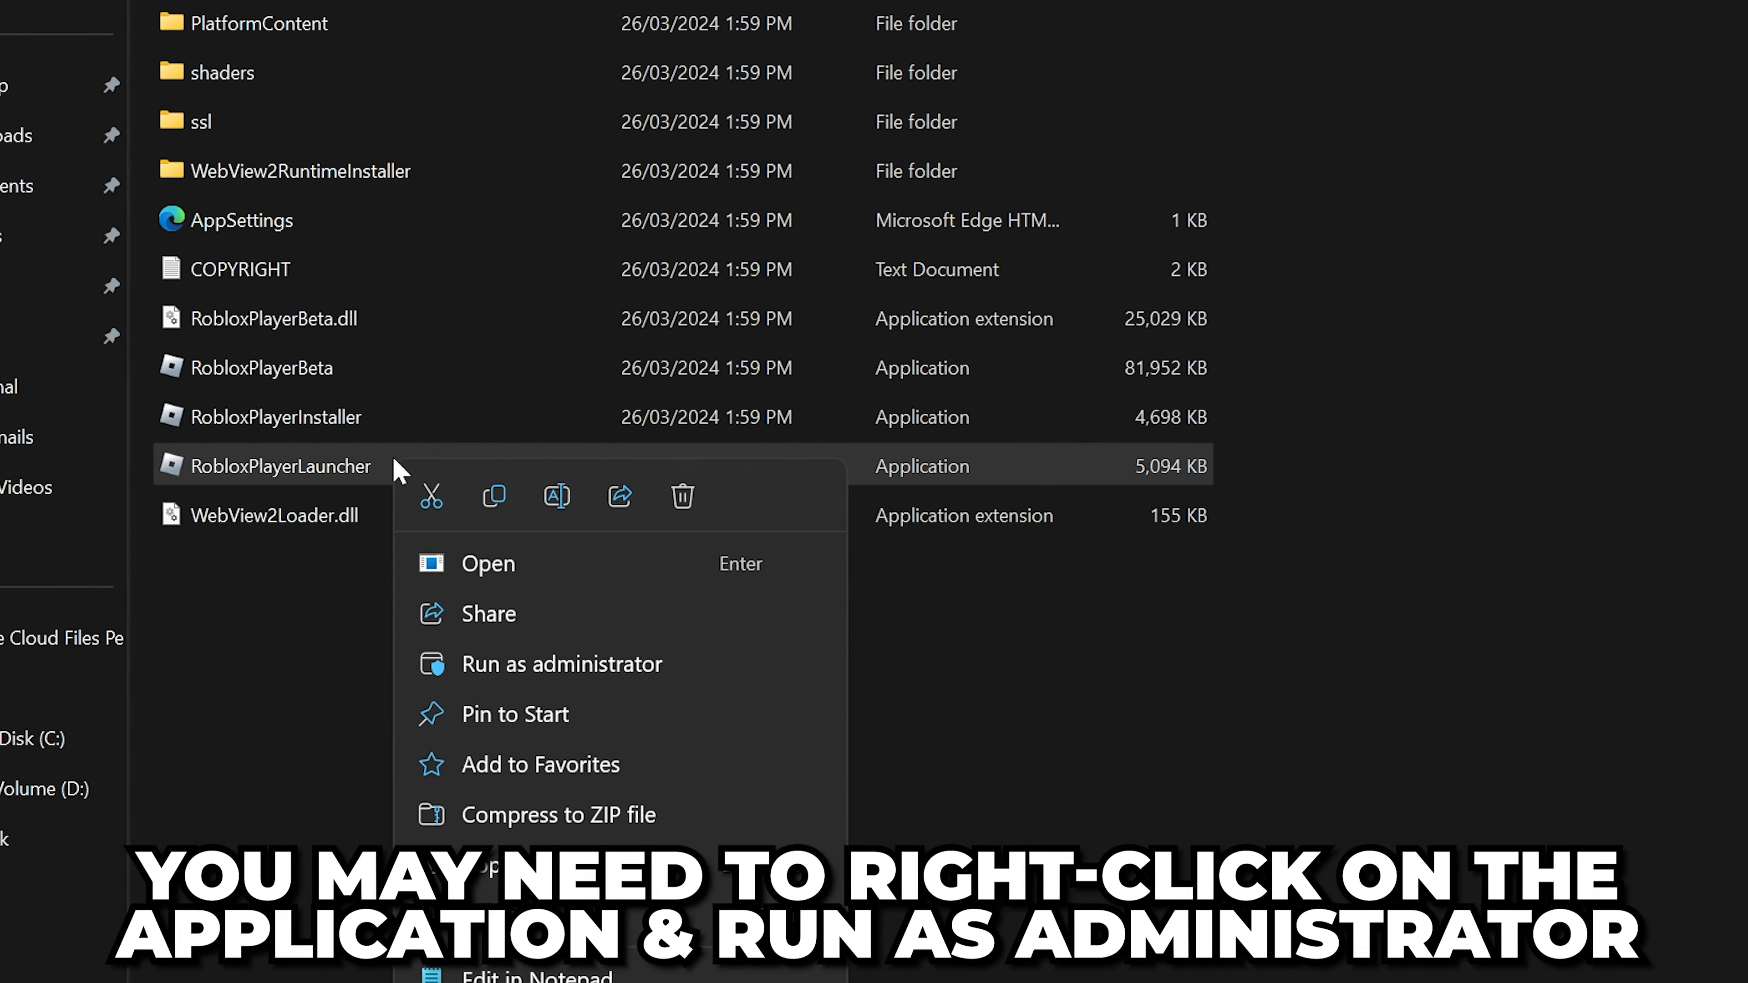
mouse_move(610, 663)
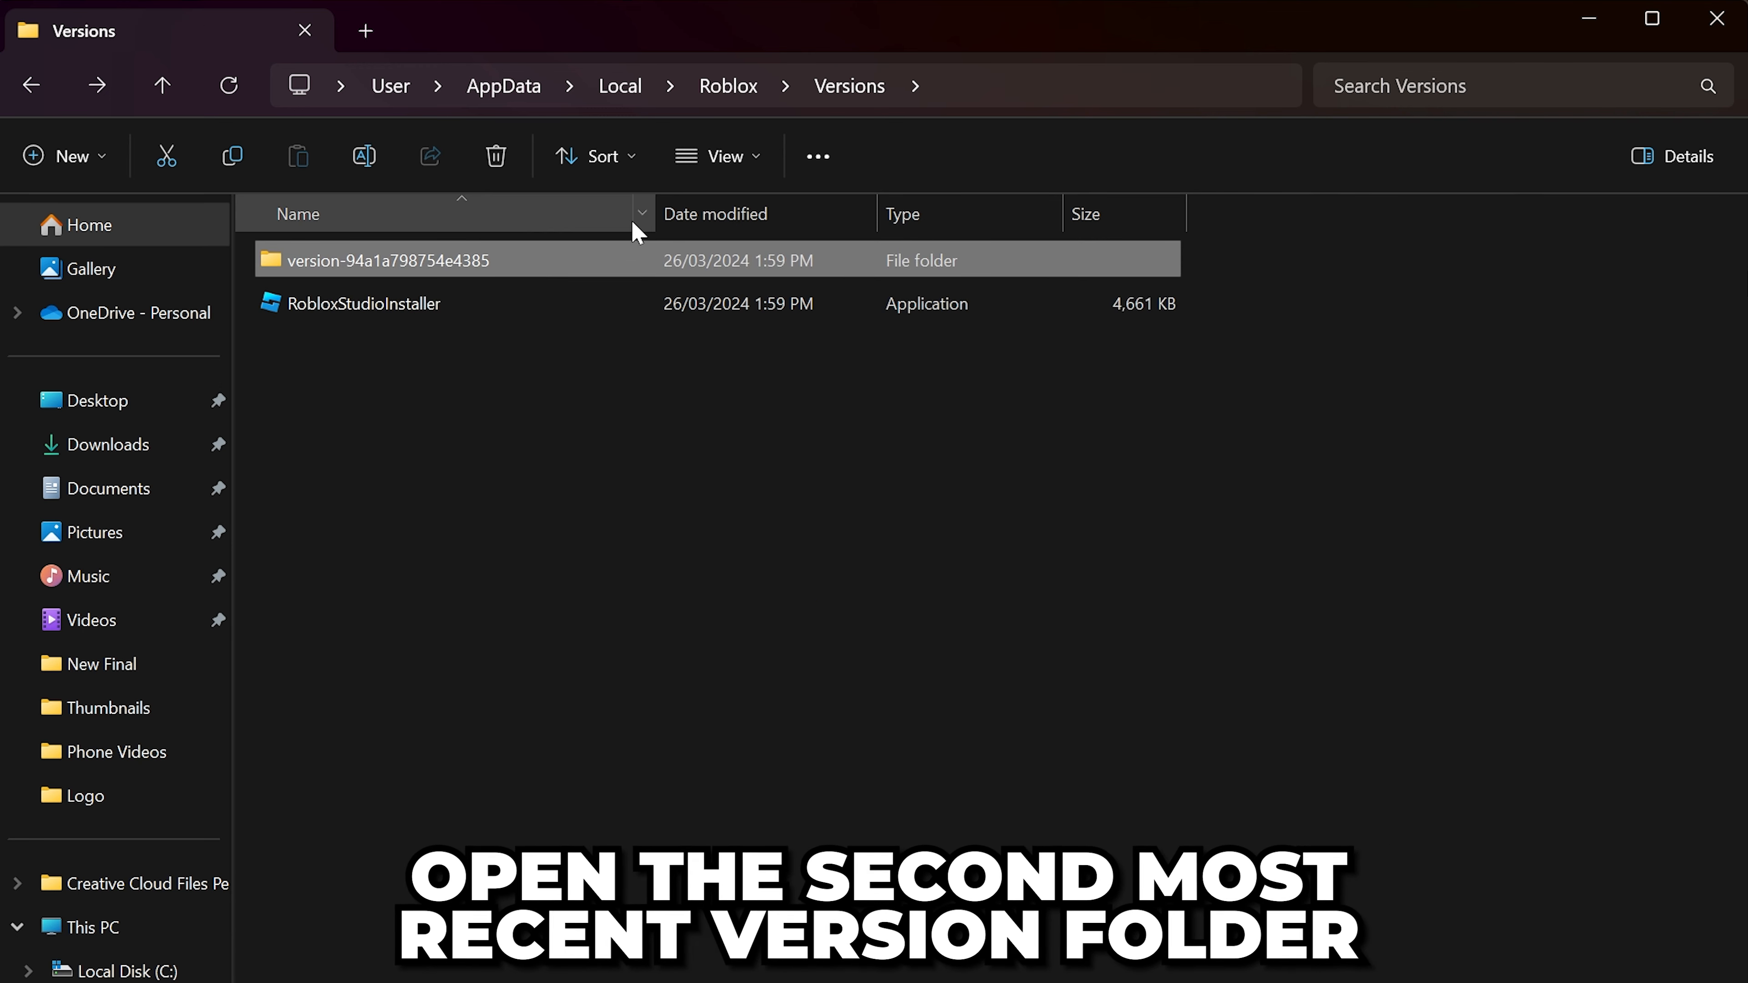
Enter the version-94a1a798754e4385 folder and select RobloxPlayerInstaller.
double_click(391, 260)
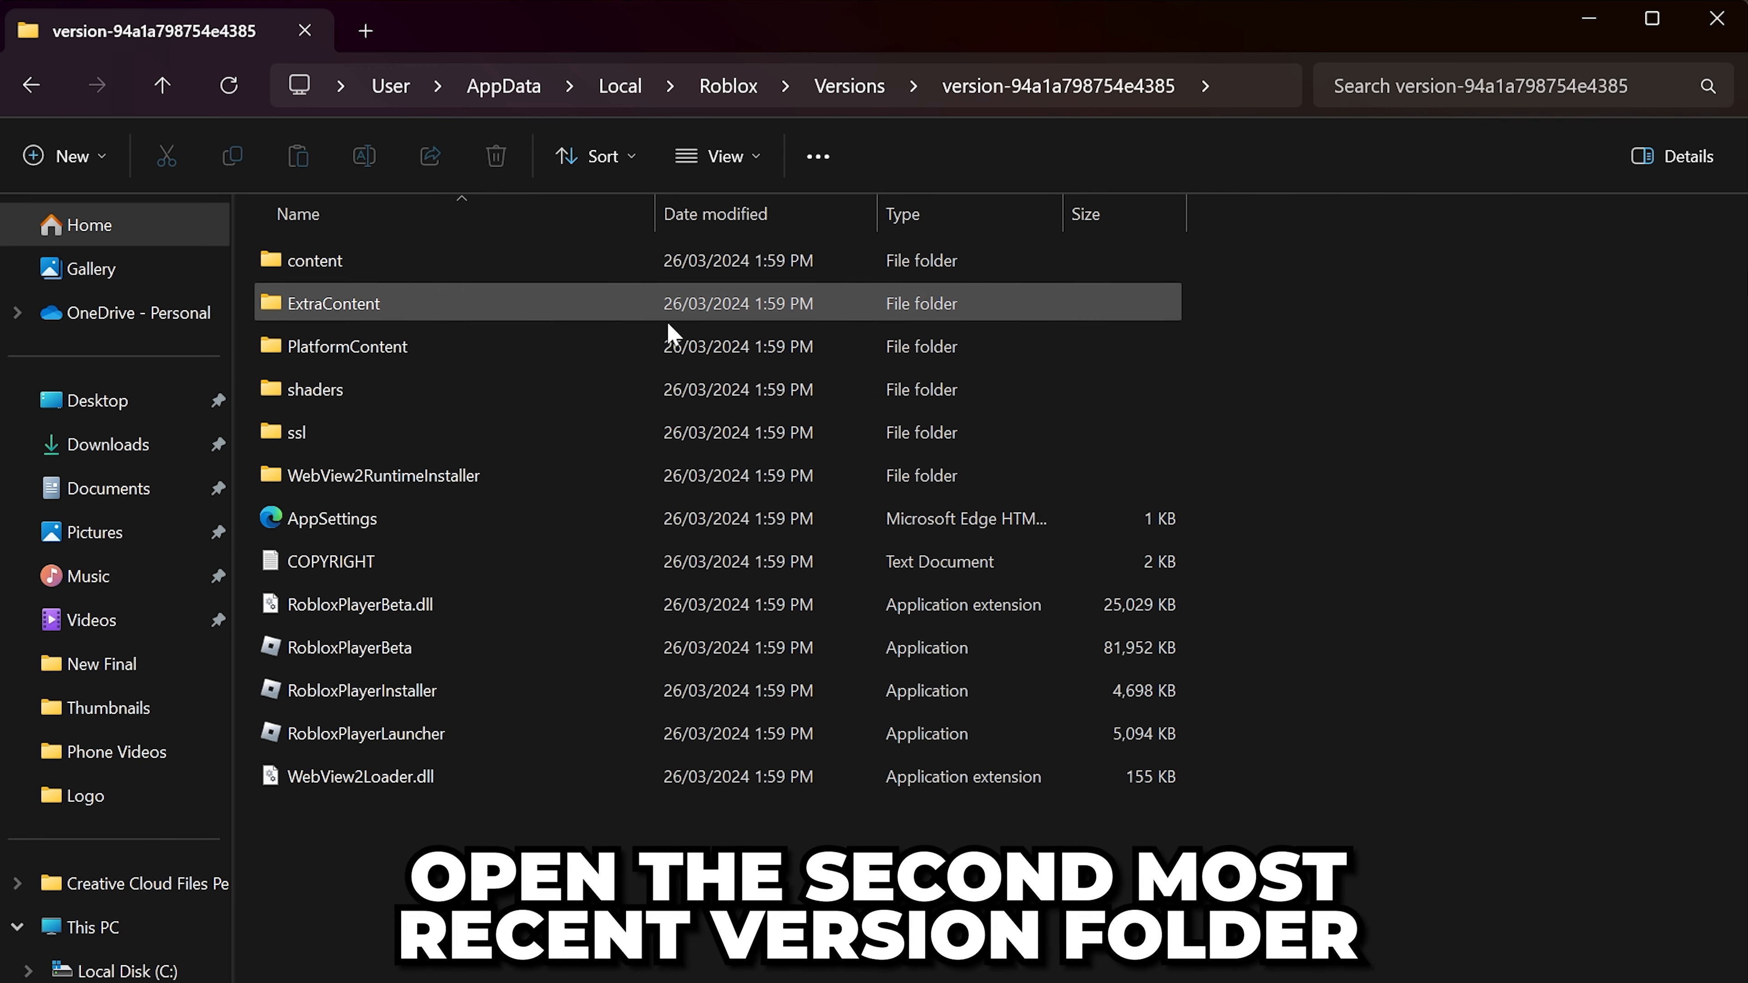
click(361, 690)
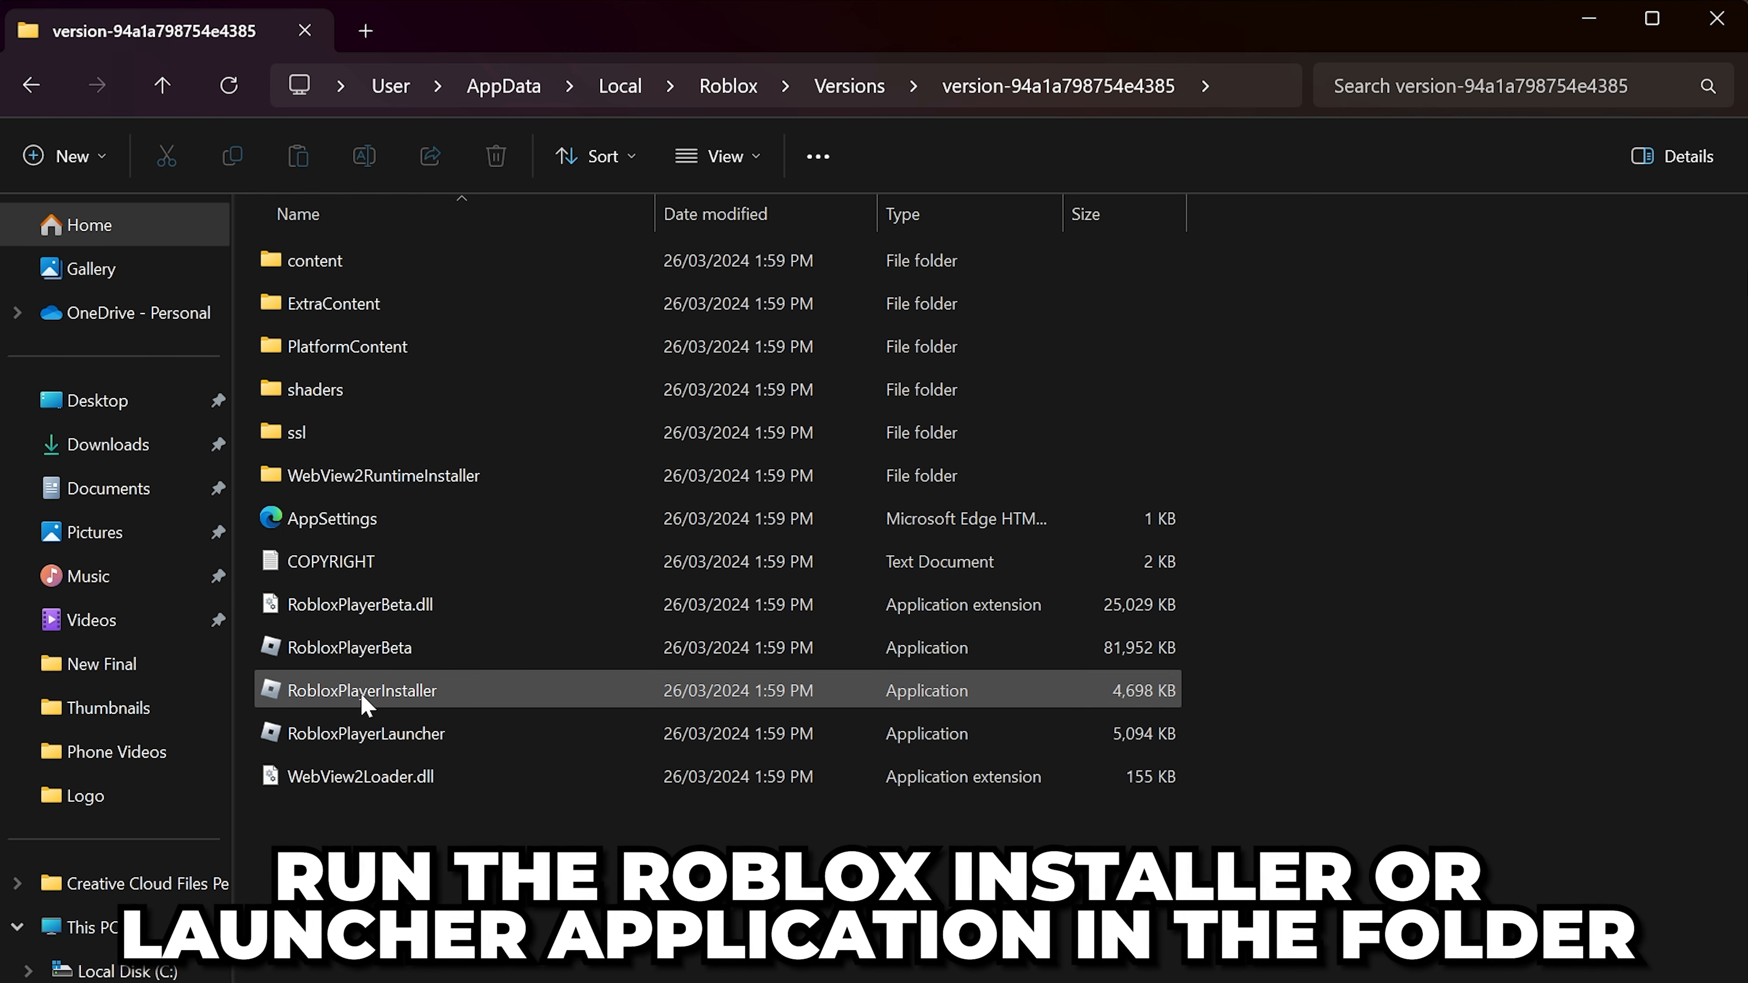
mouse_move(457, 694)
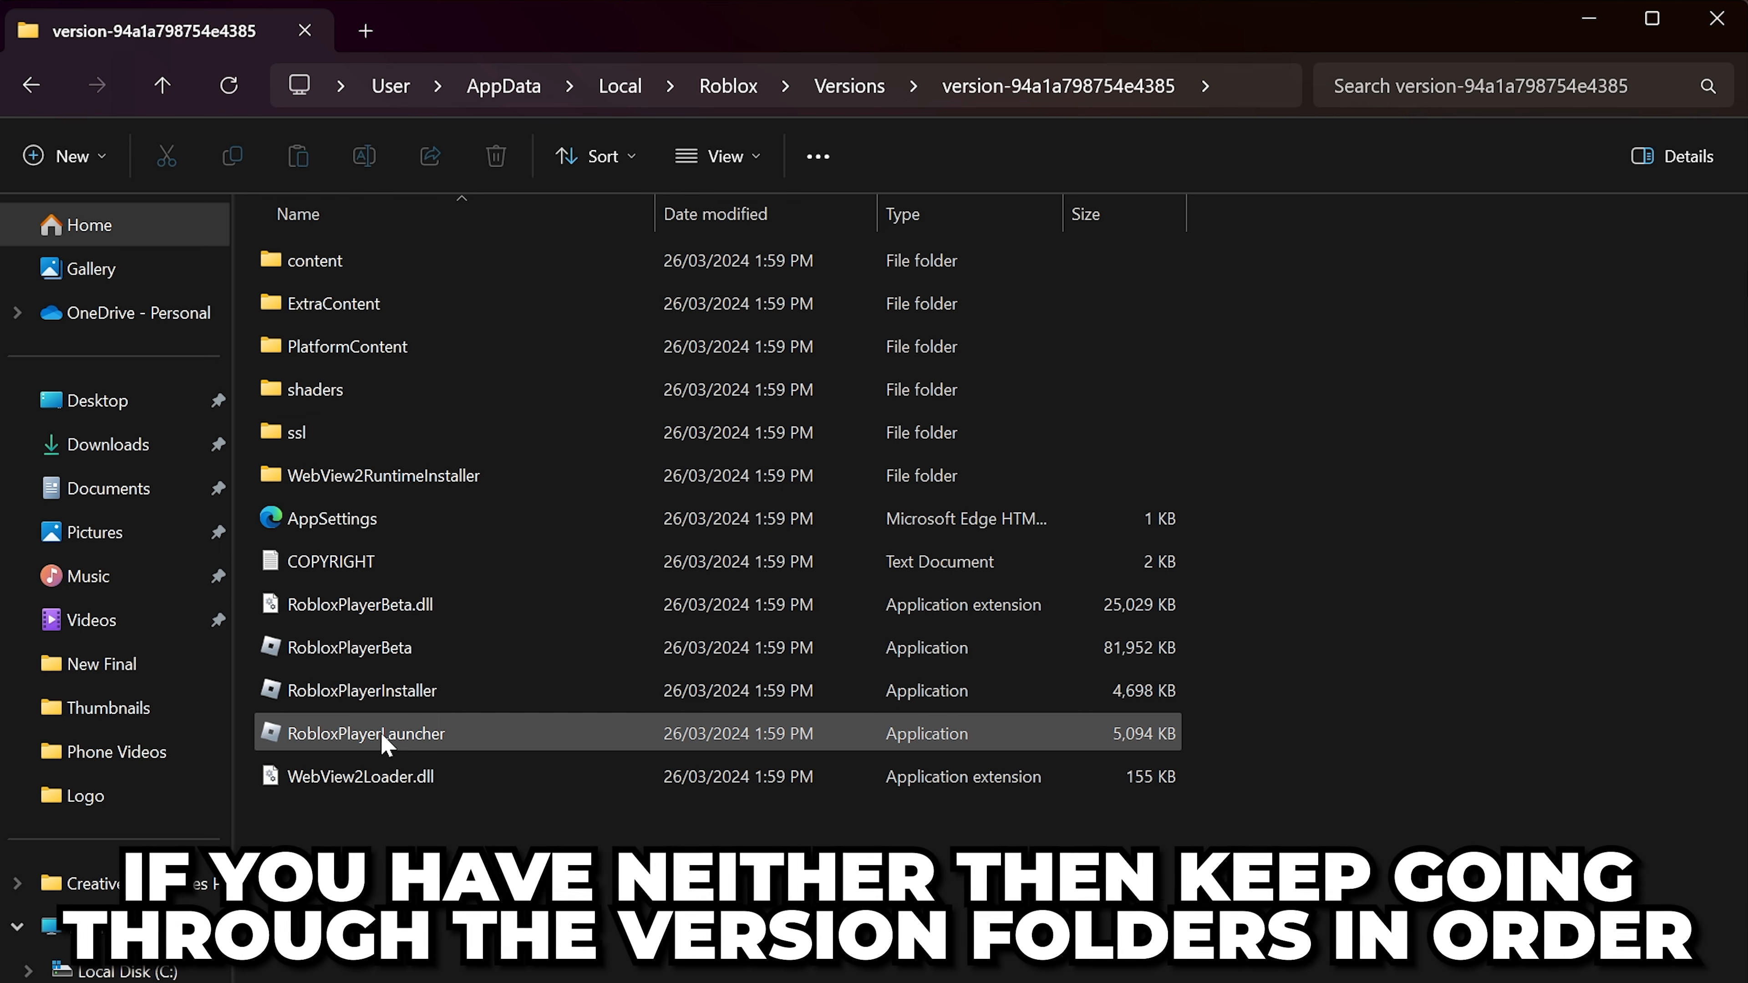
click(572, 954)
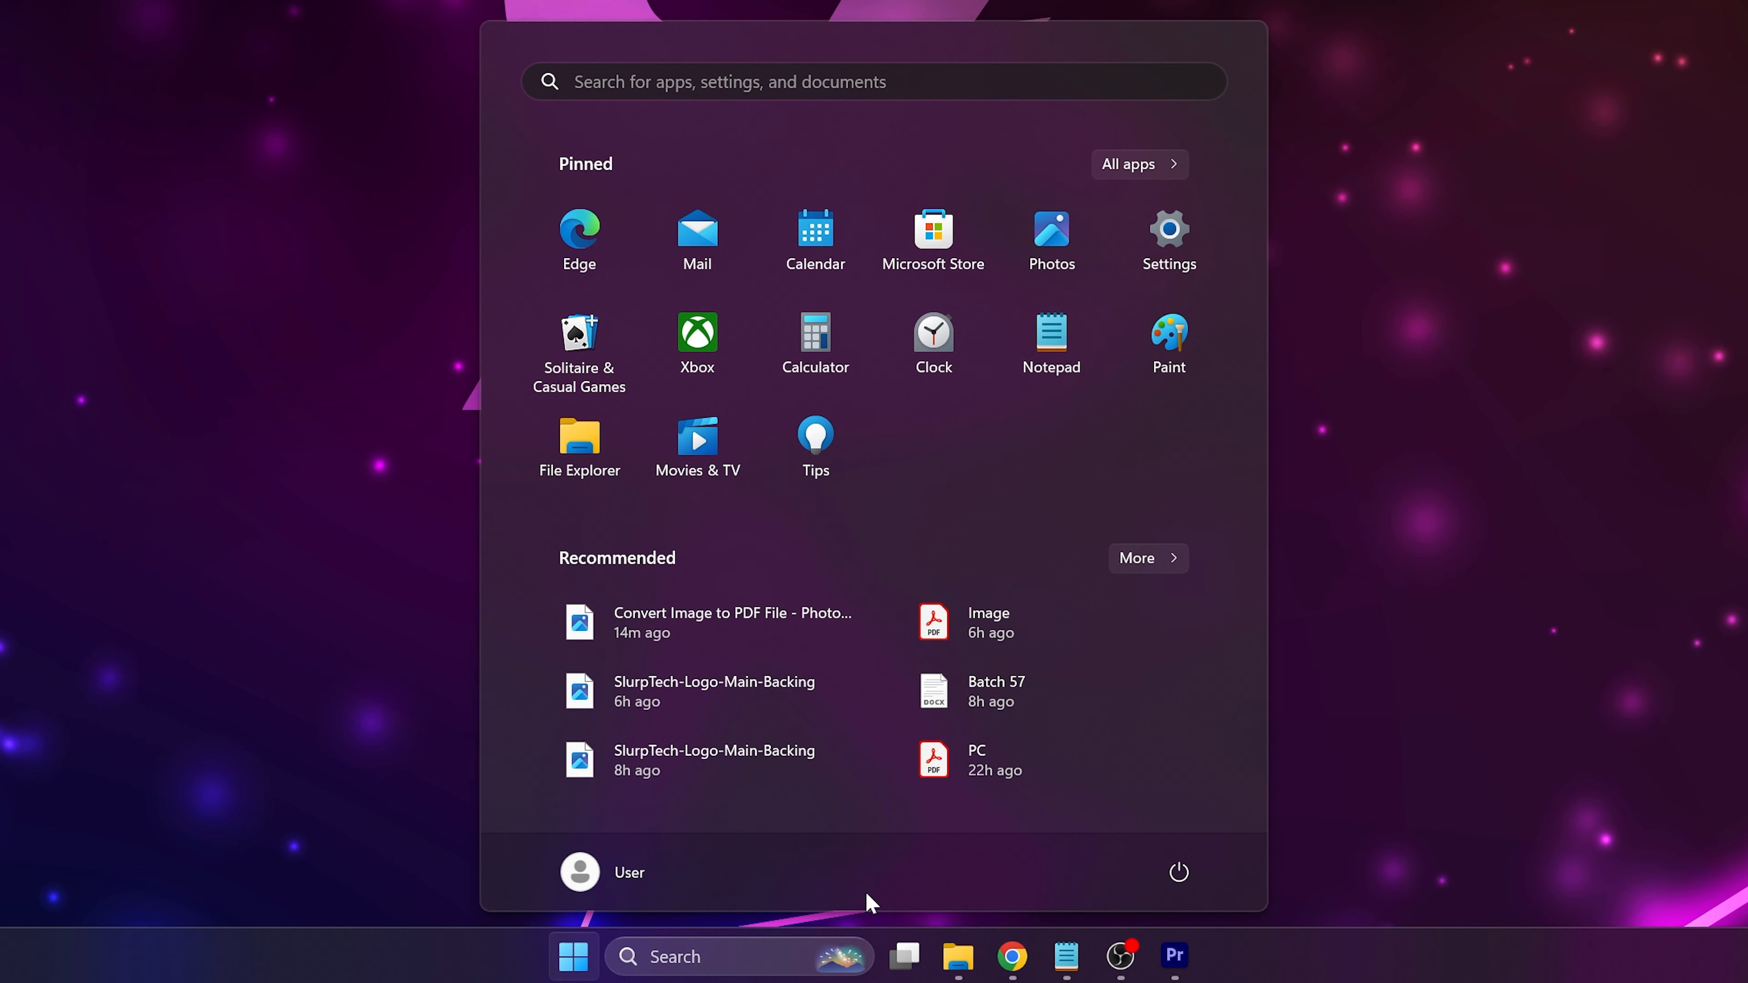
Run RobloxPlayerInstaller from the Roblox folder on New Volume (D:).
click(1176, 872)
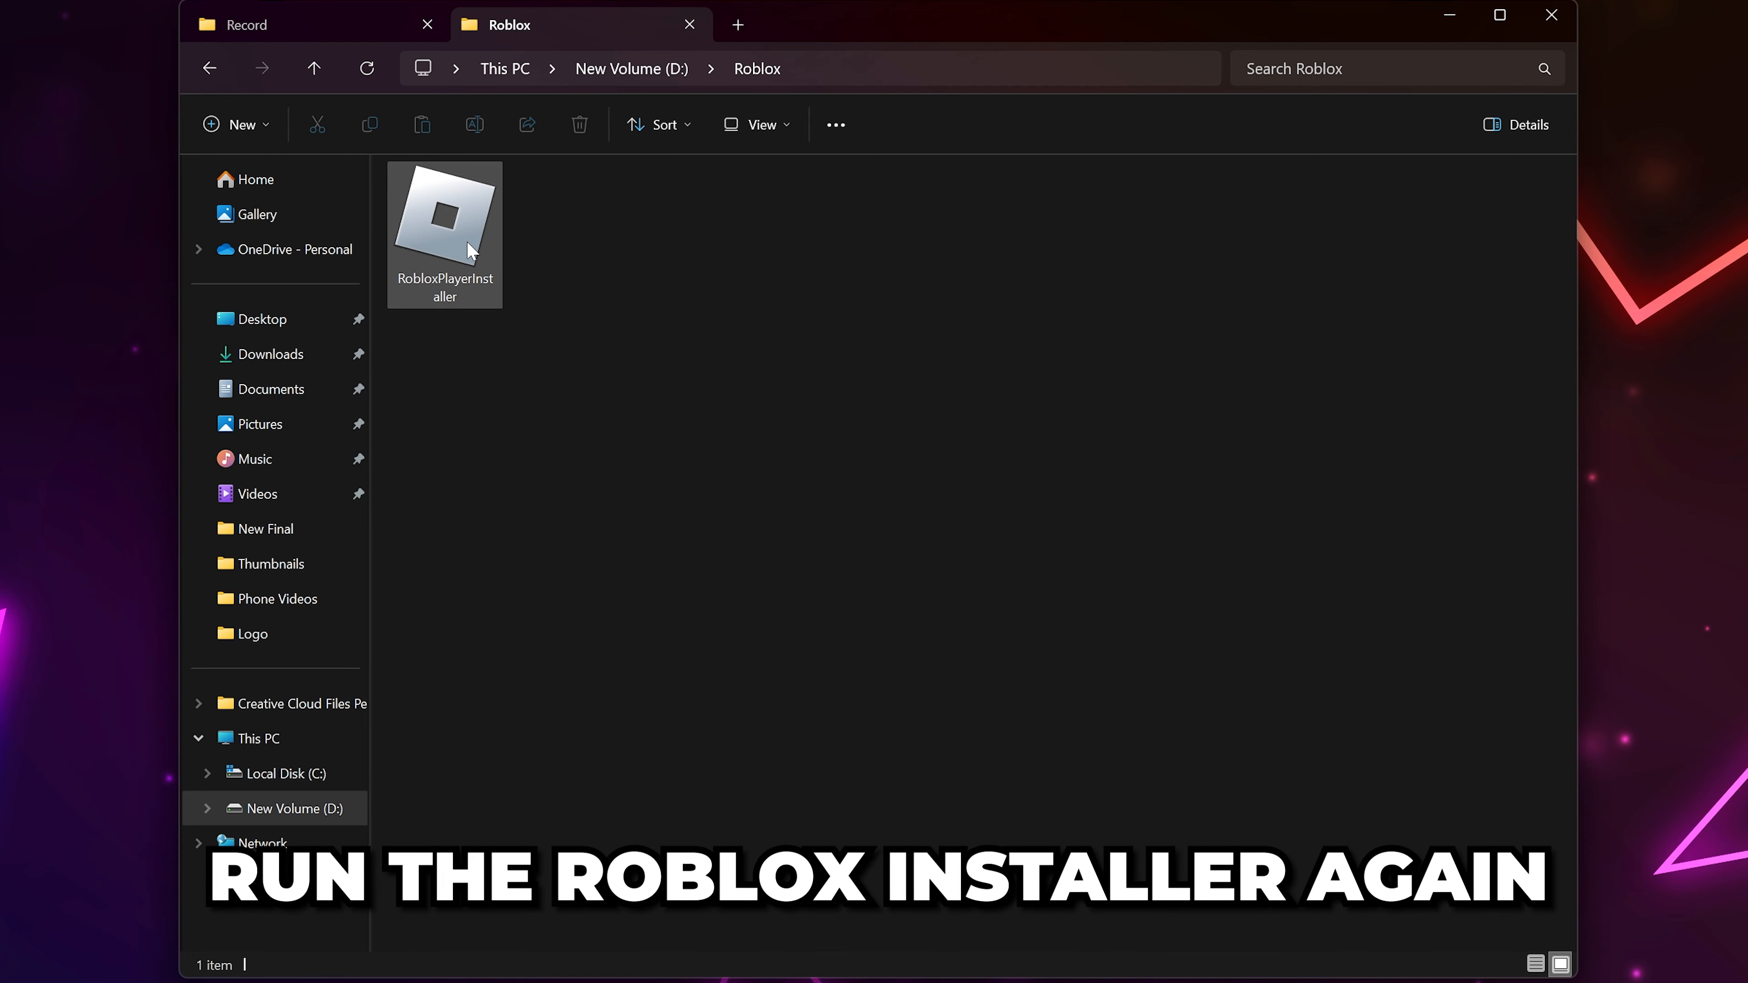
double_click(444, 223)
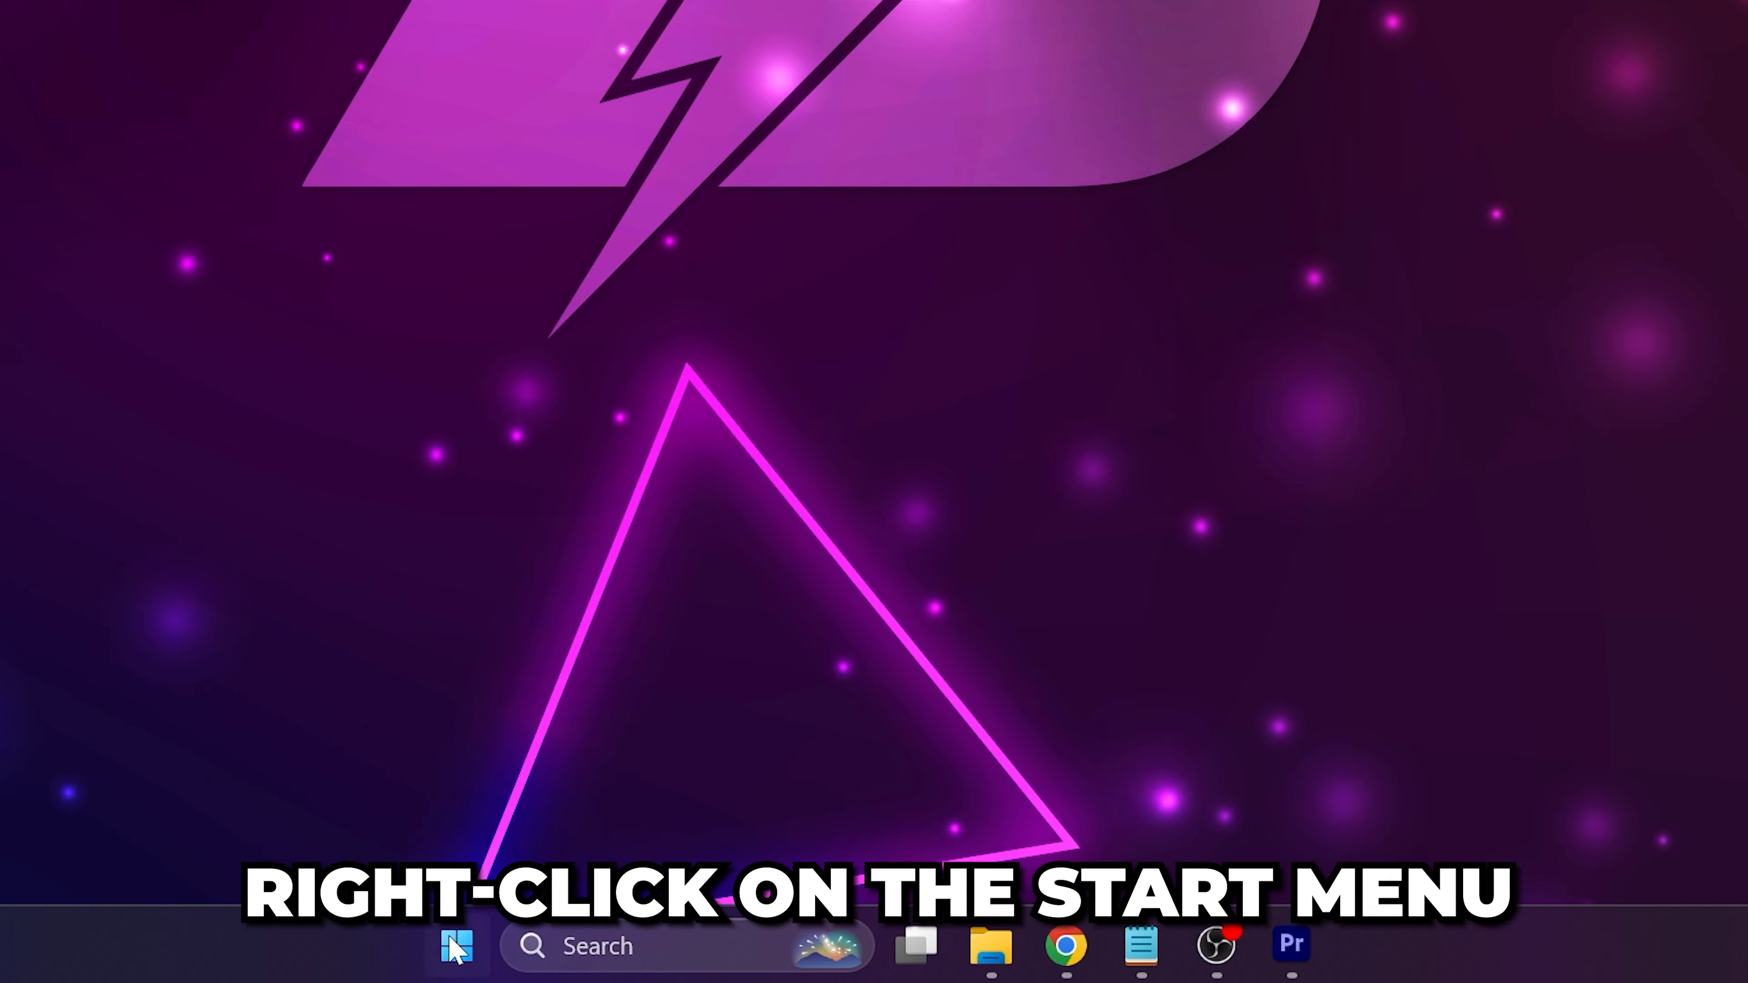
Show Installed apps in Settings filtered by 'roblox'.
right_click(456, 947)
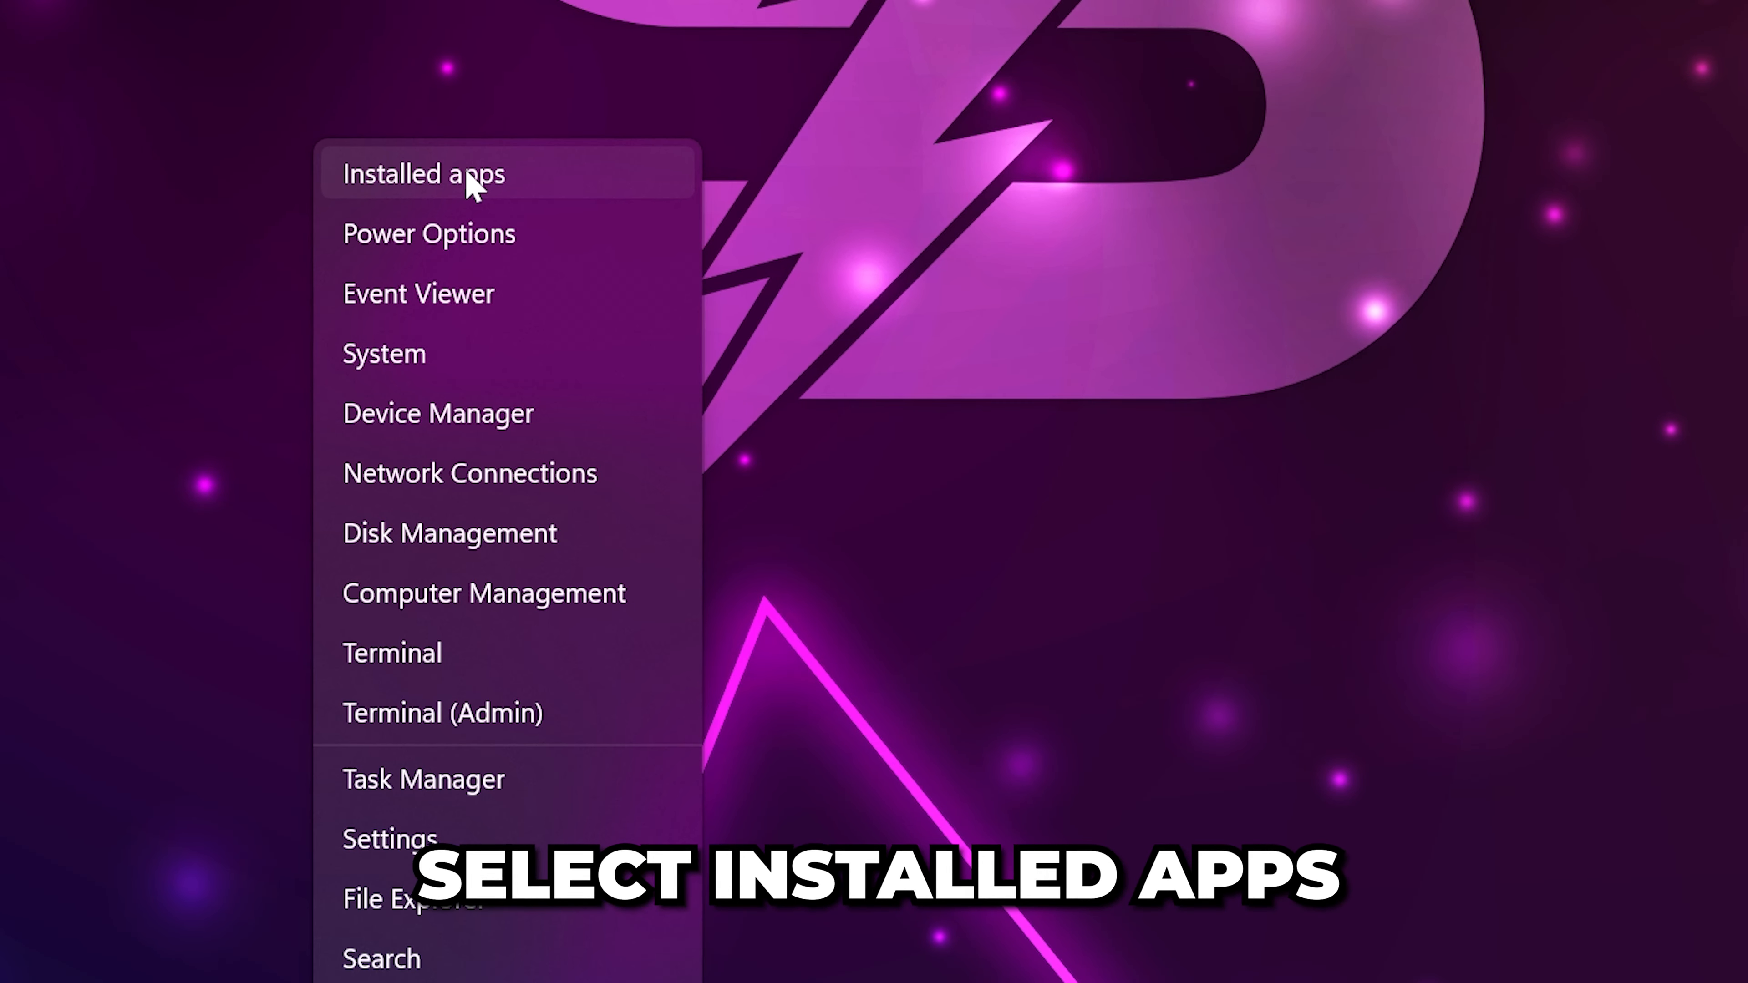
click(422, 174)
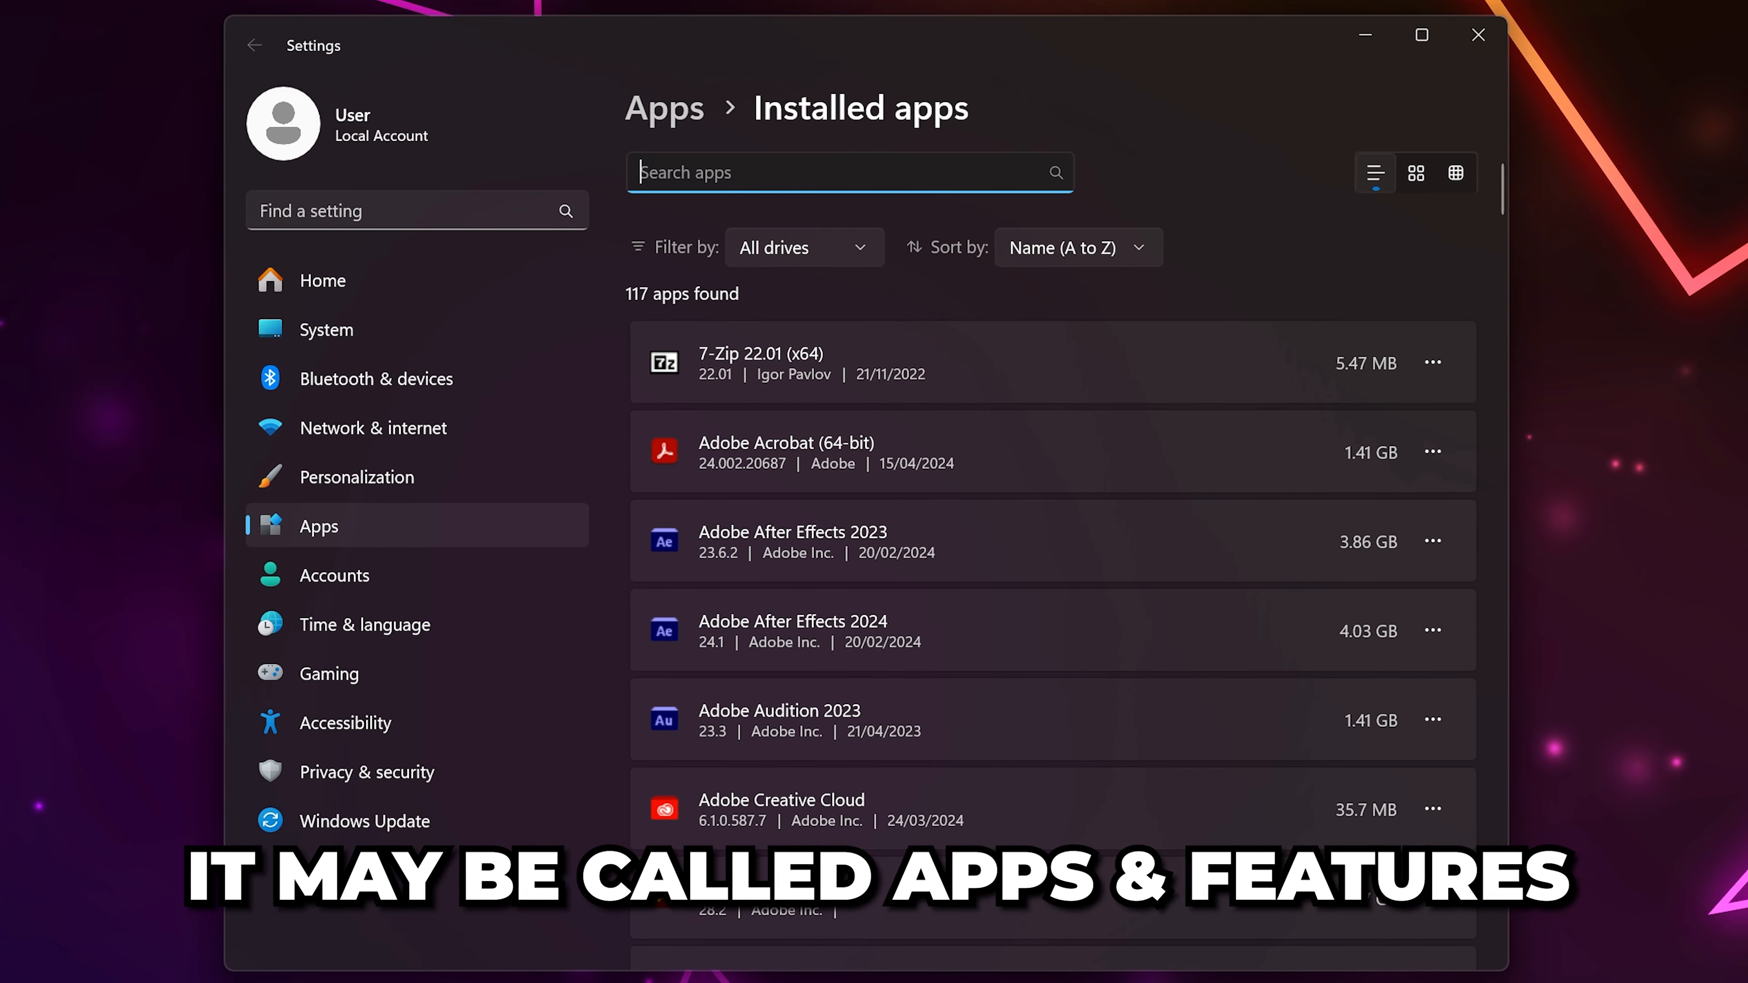
text(roblox)
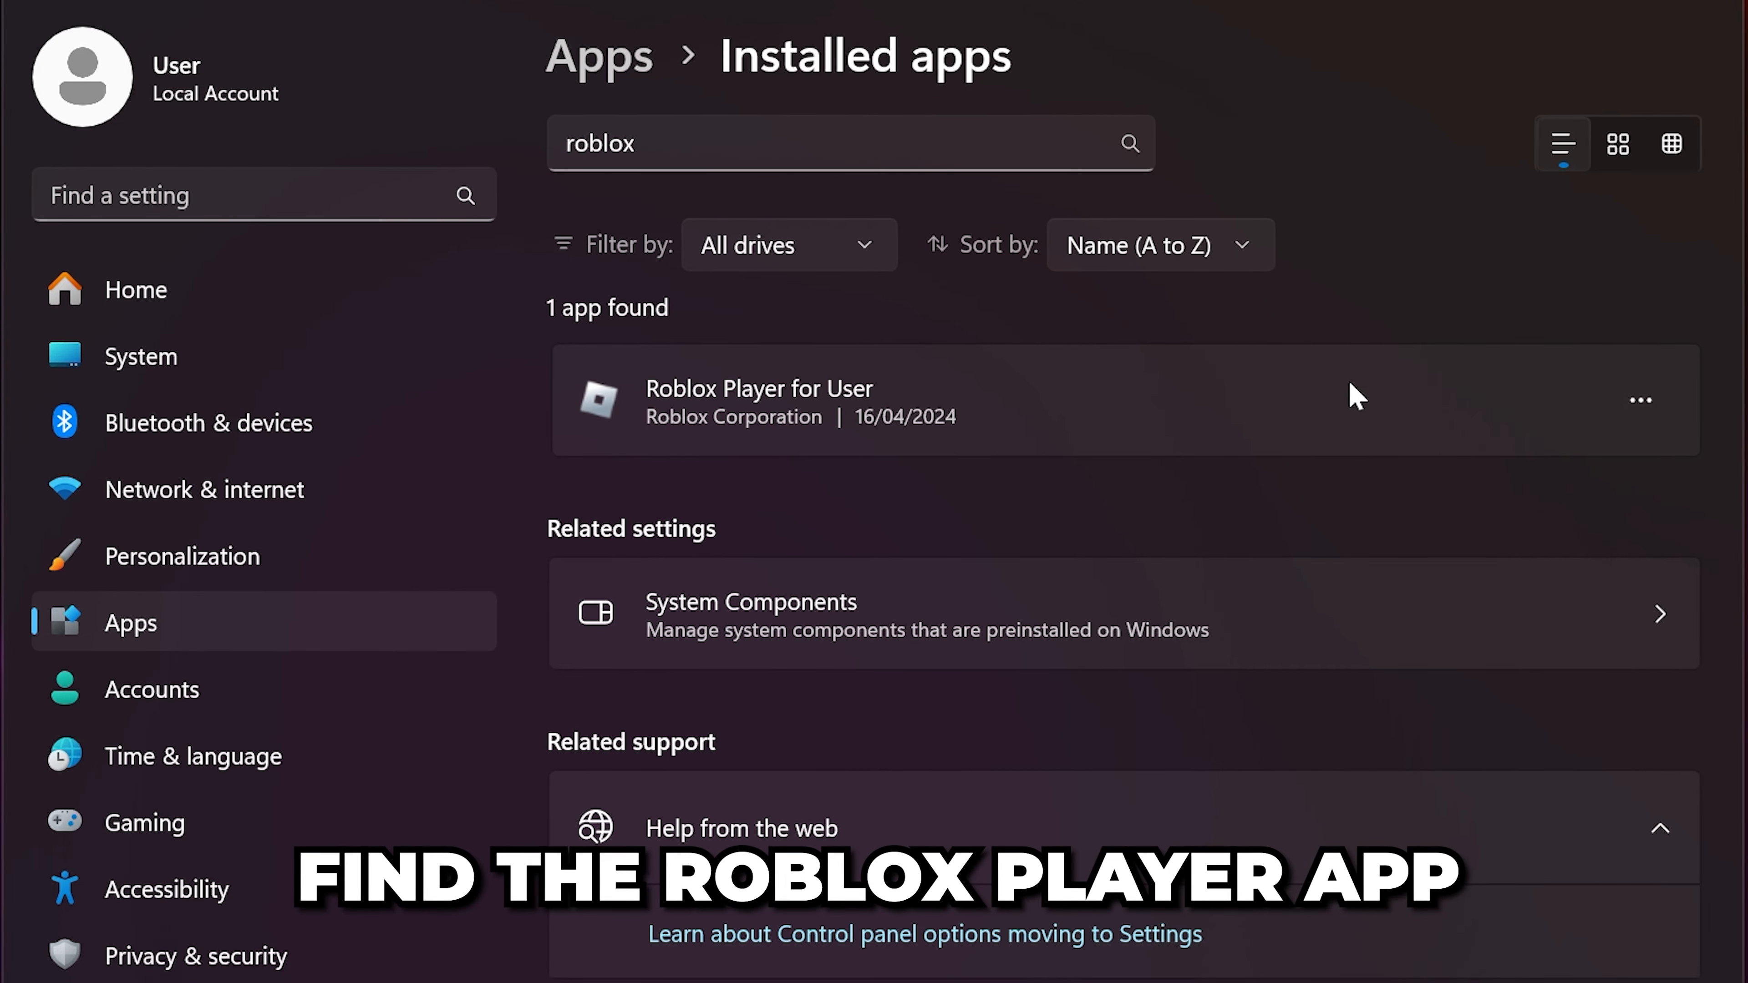
Uninstall Roblox Player for User and confirm the uninstall.
click(1639, 399)
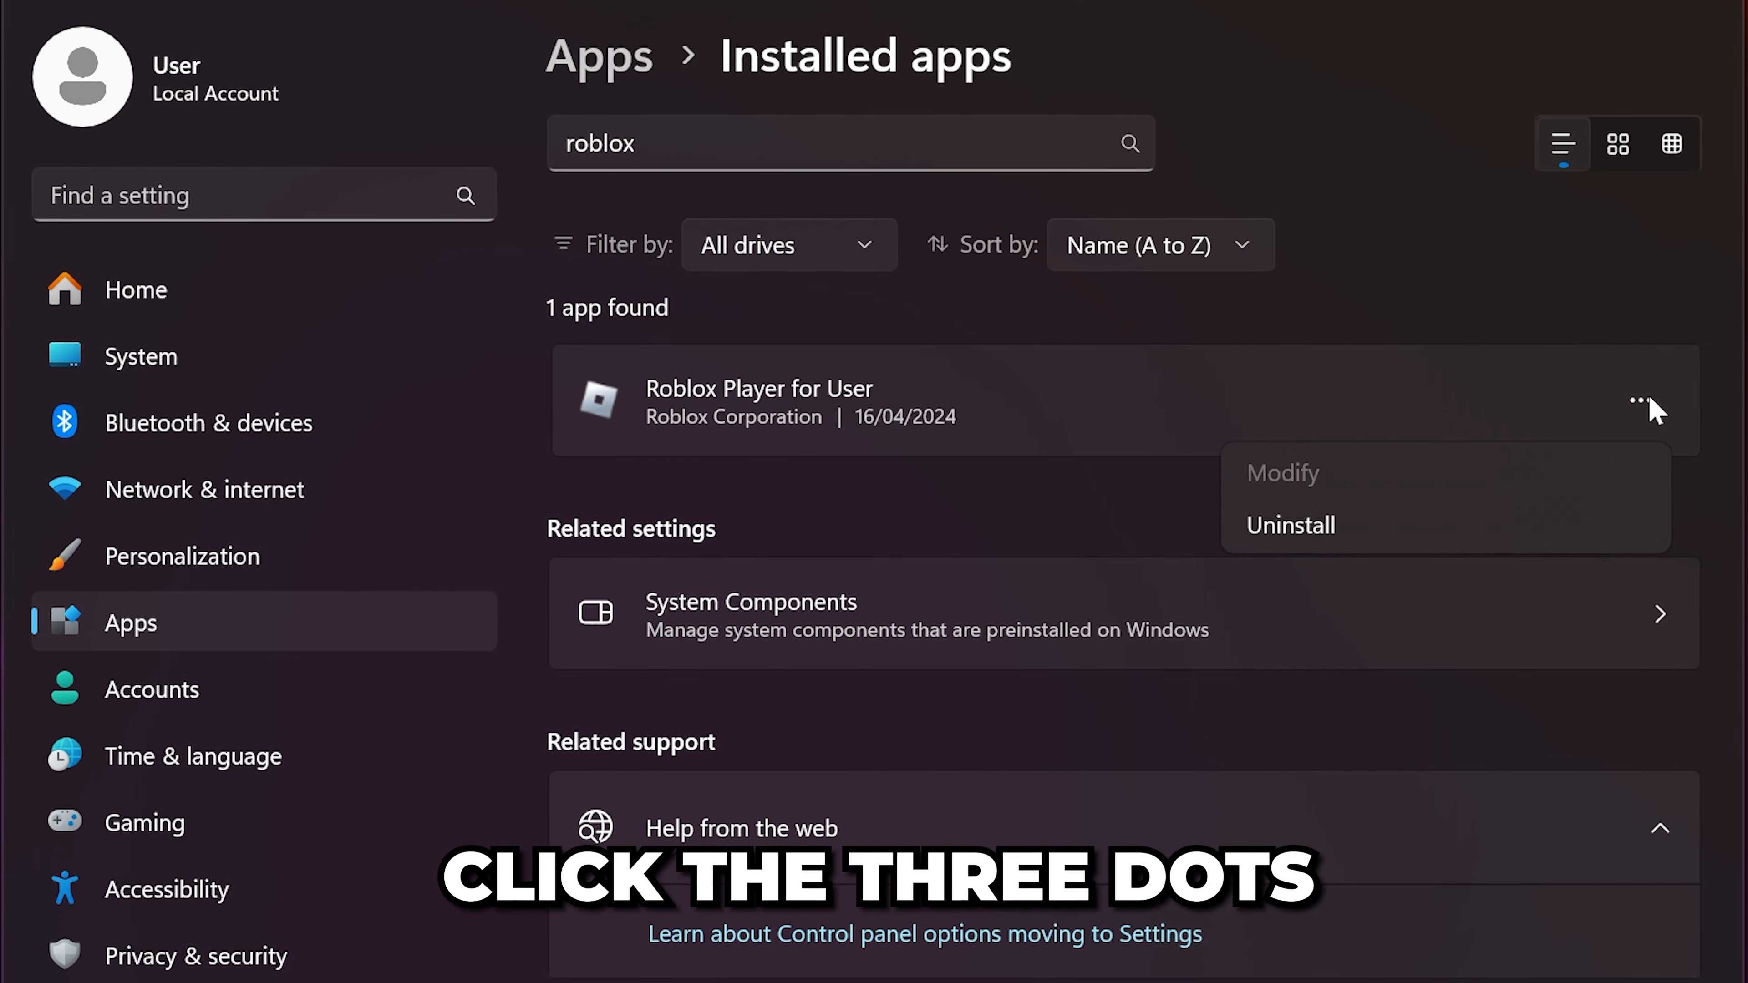
click(1290, 526)
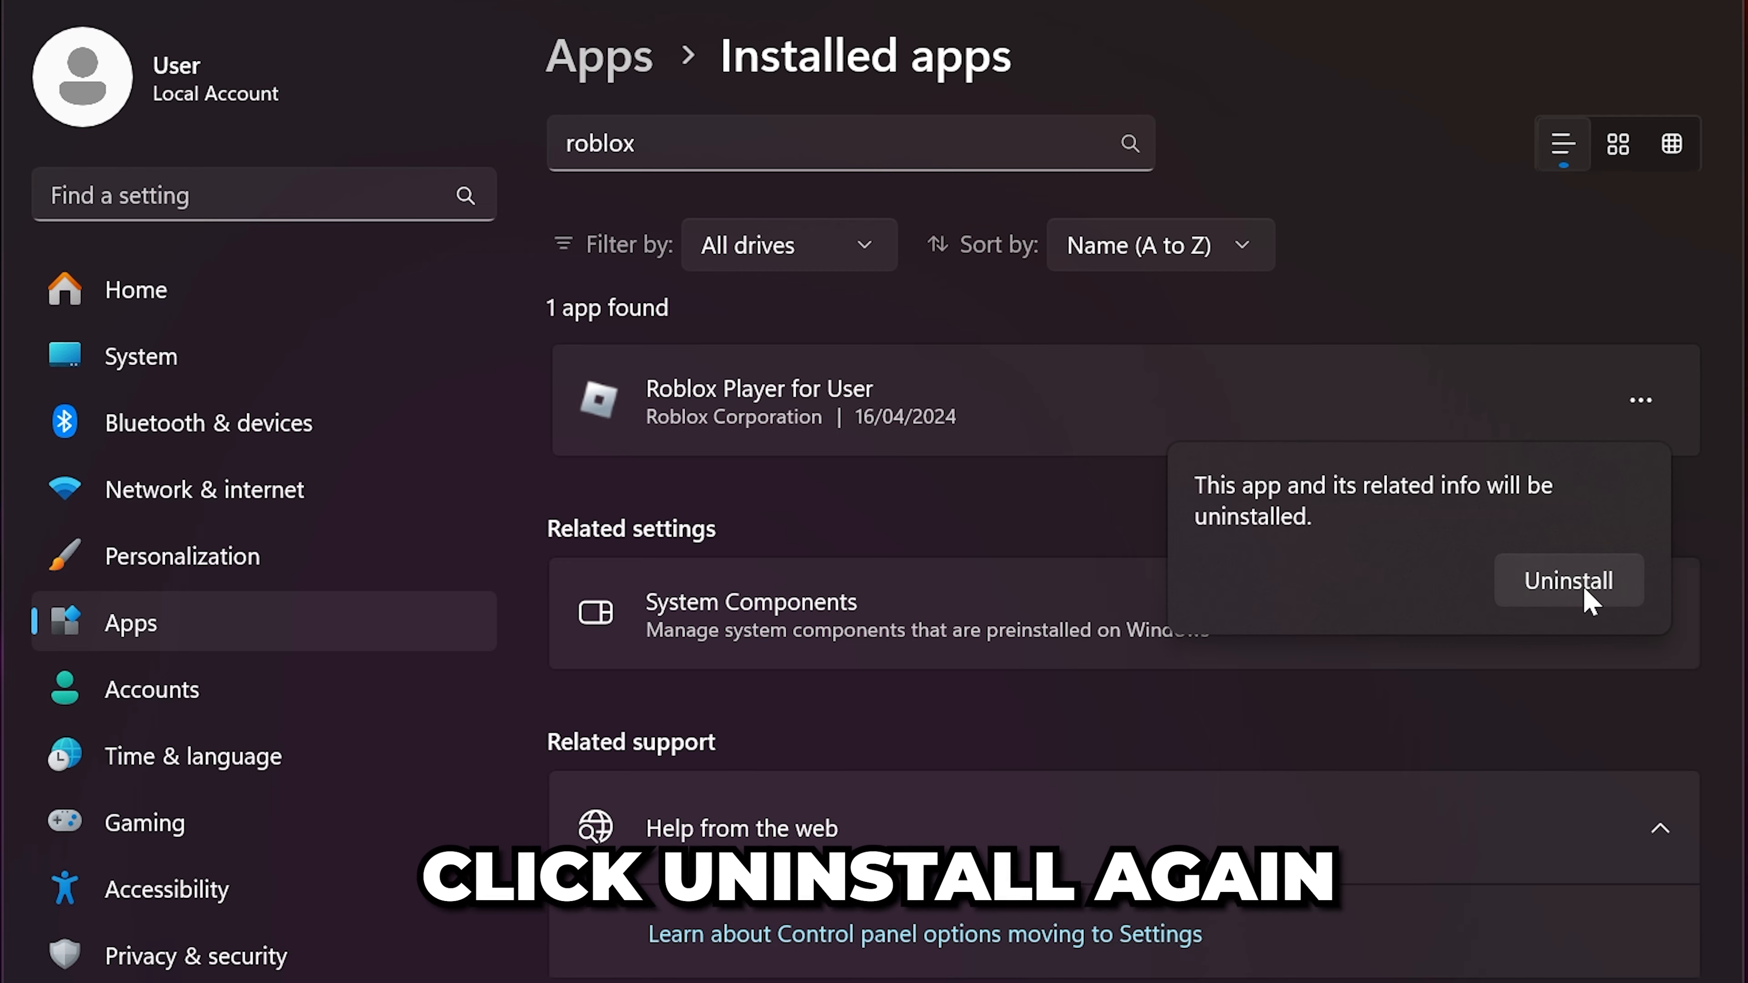
click(1567, 580)
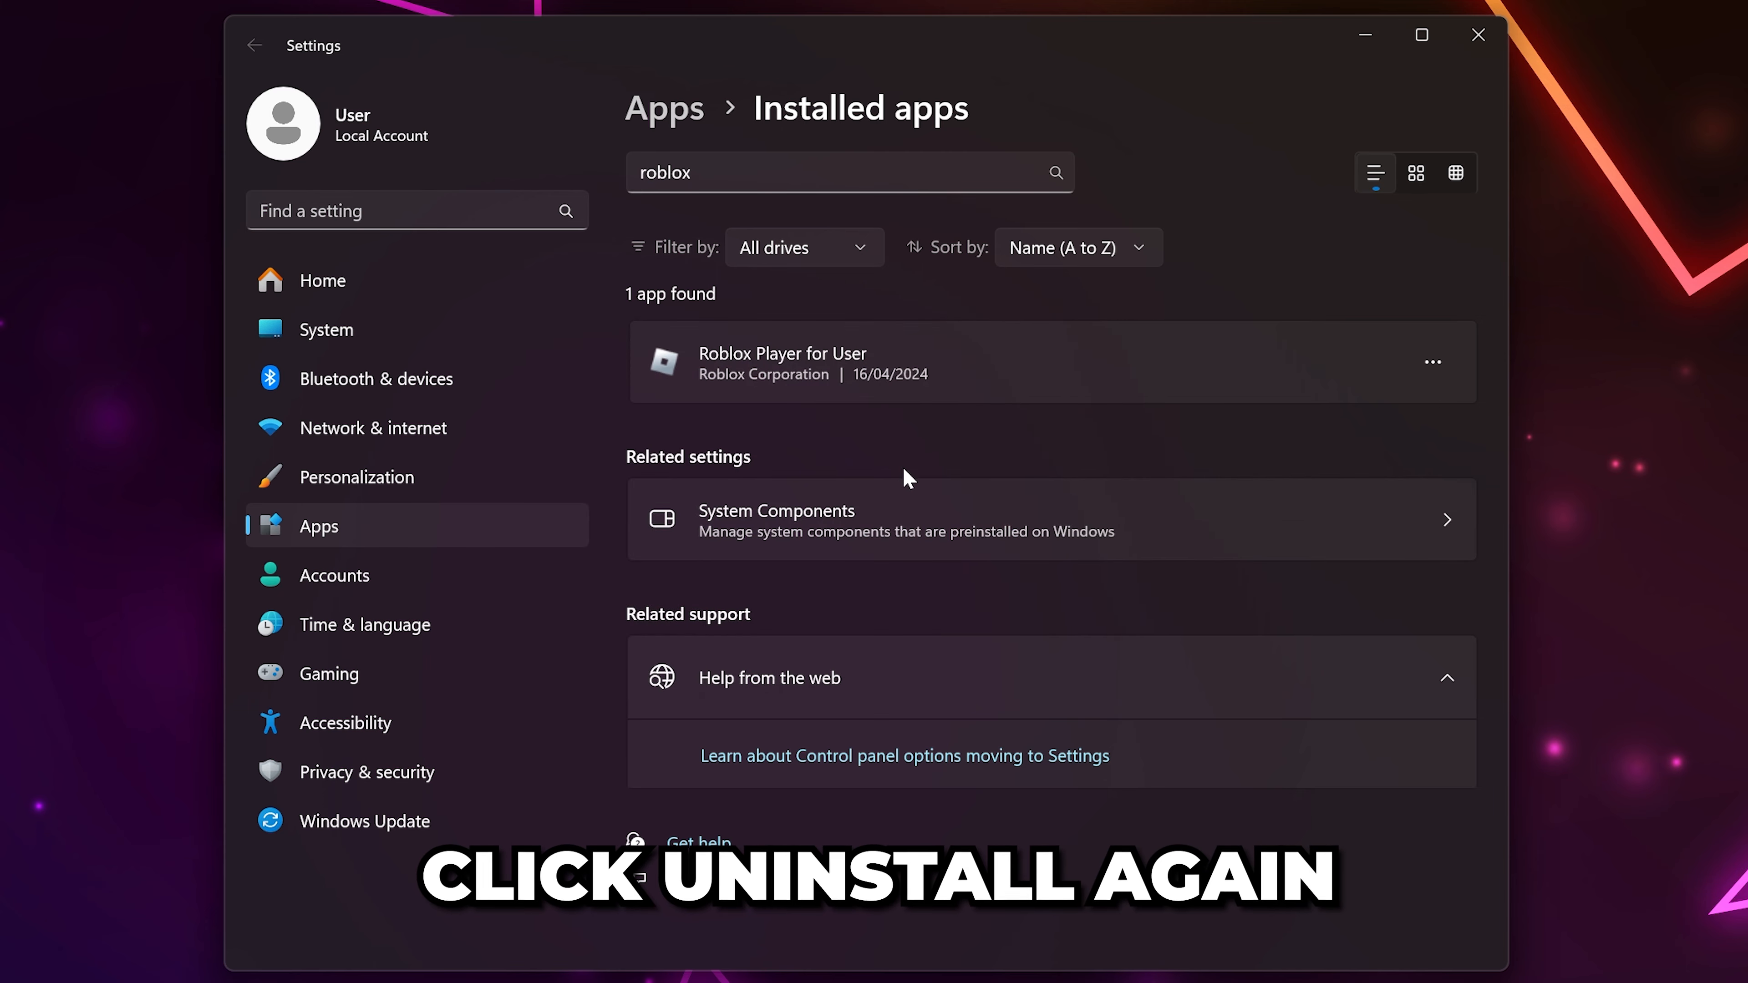
mouse_move(1099, 427)
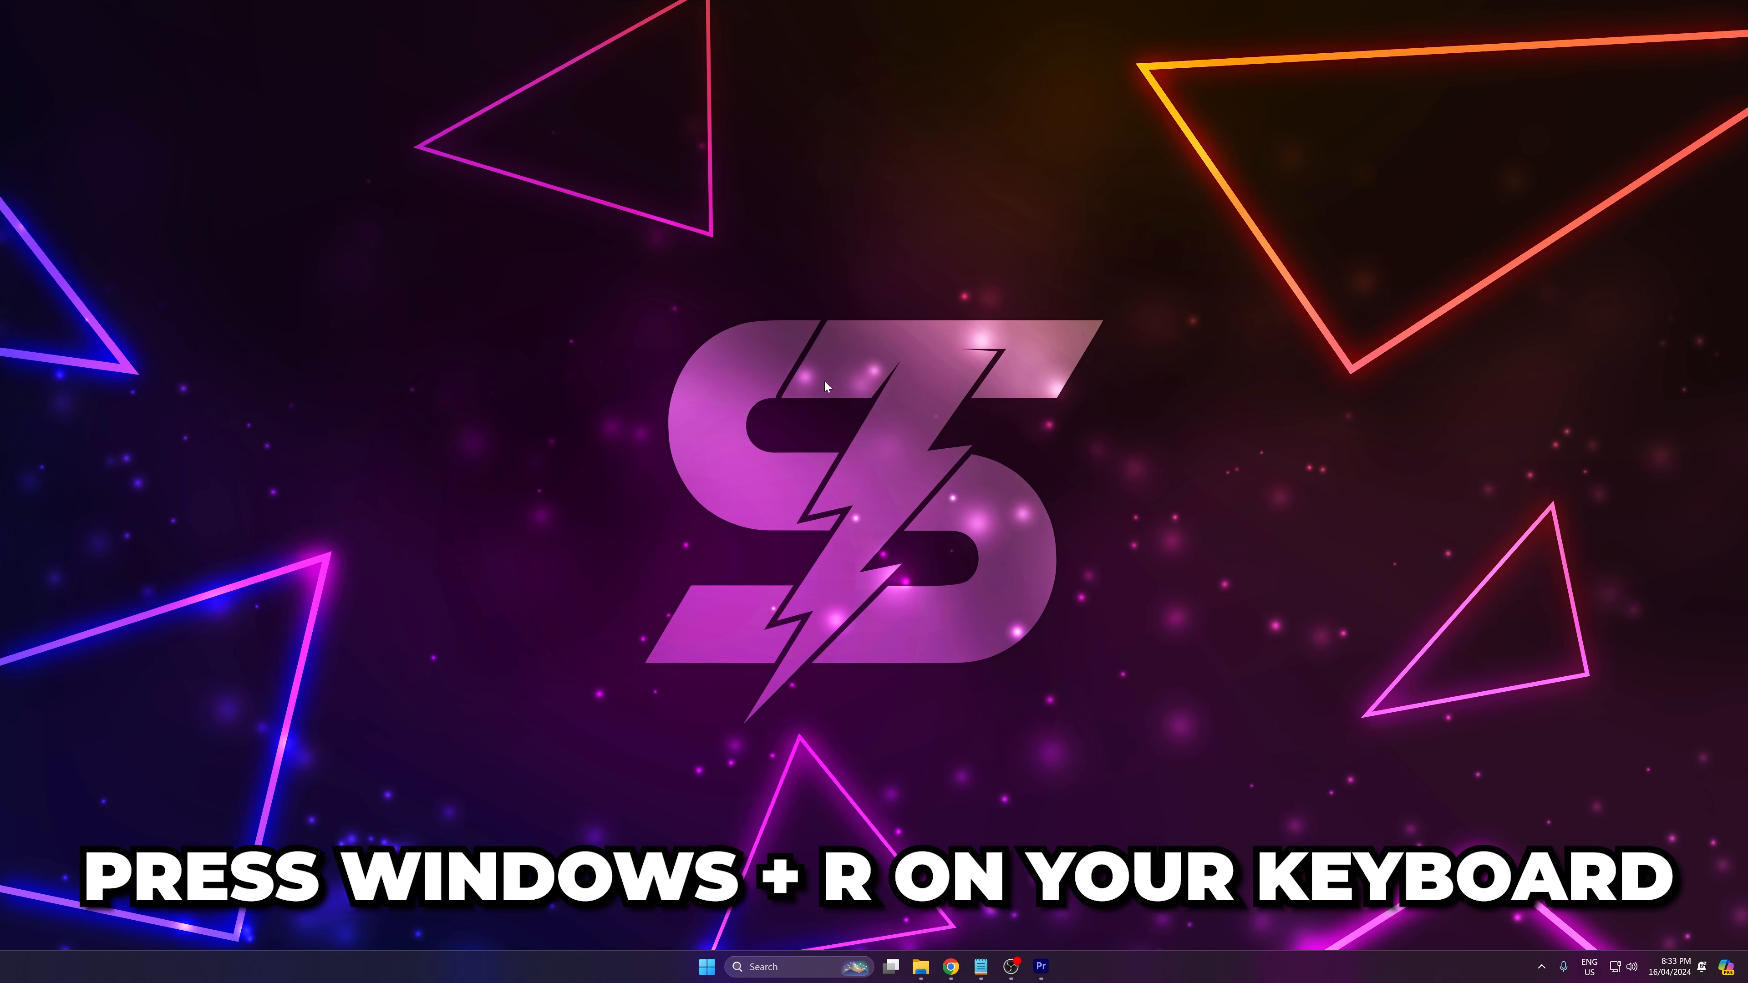
mouse_move(725, 732)
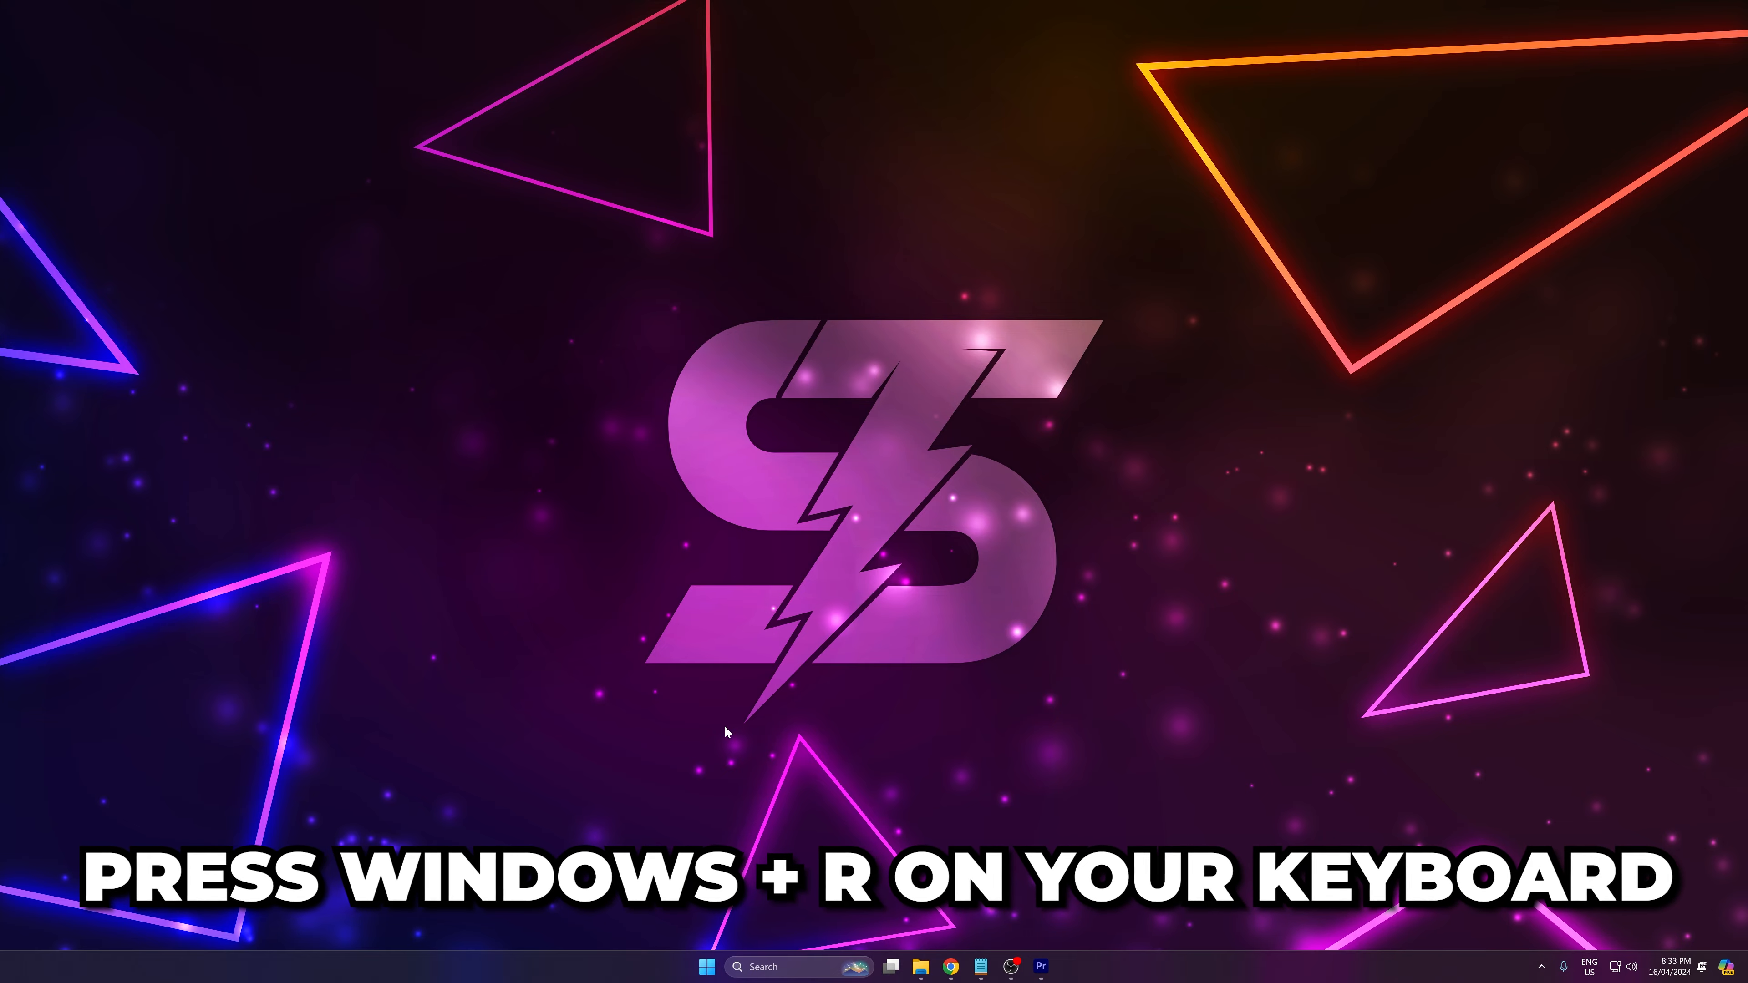
Return to %localappdata% and delete the Roblox folder.
right_click(457, 945)
text(%localappdata%)
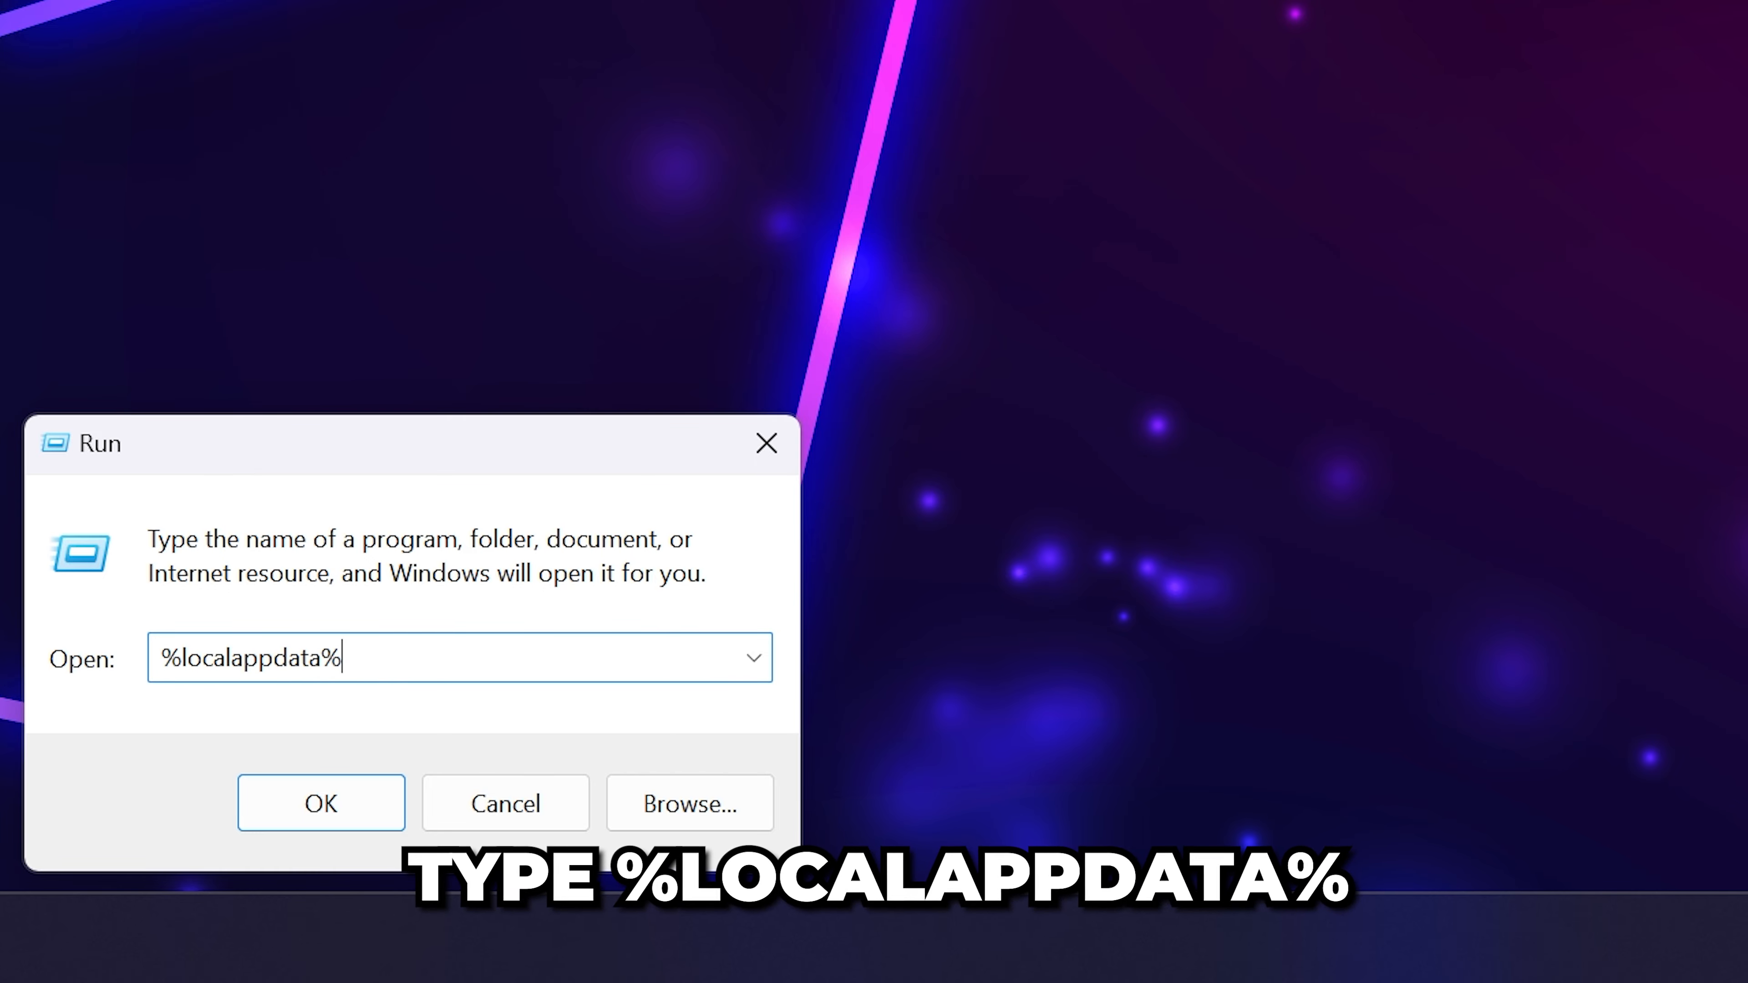
click(319, 803)
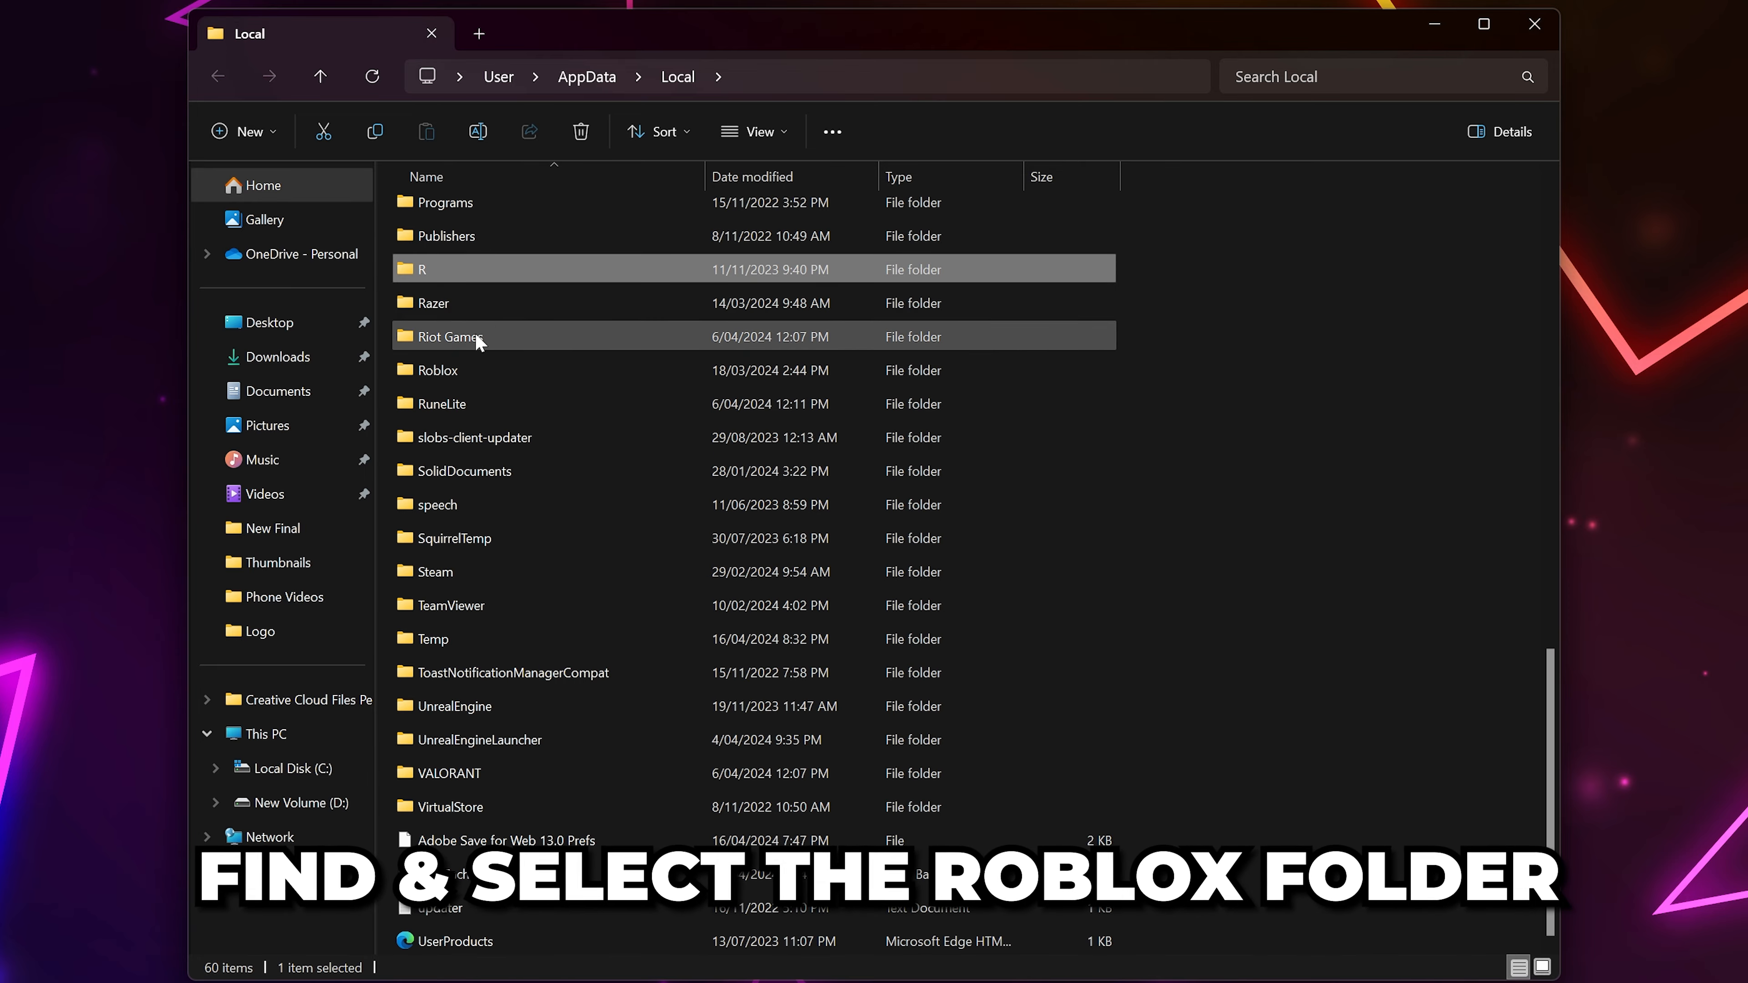
right_click(438, 370)
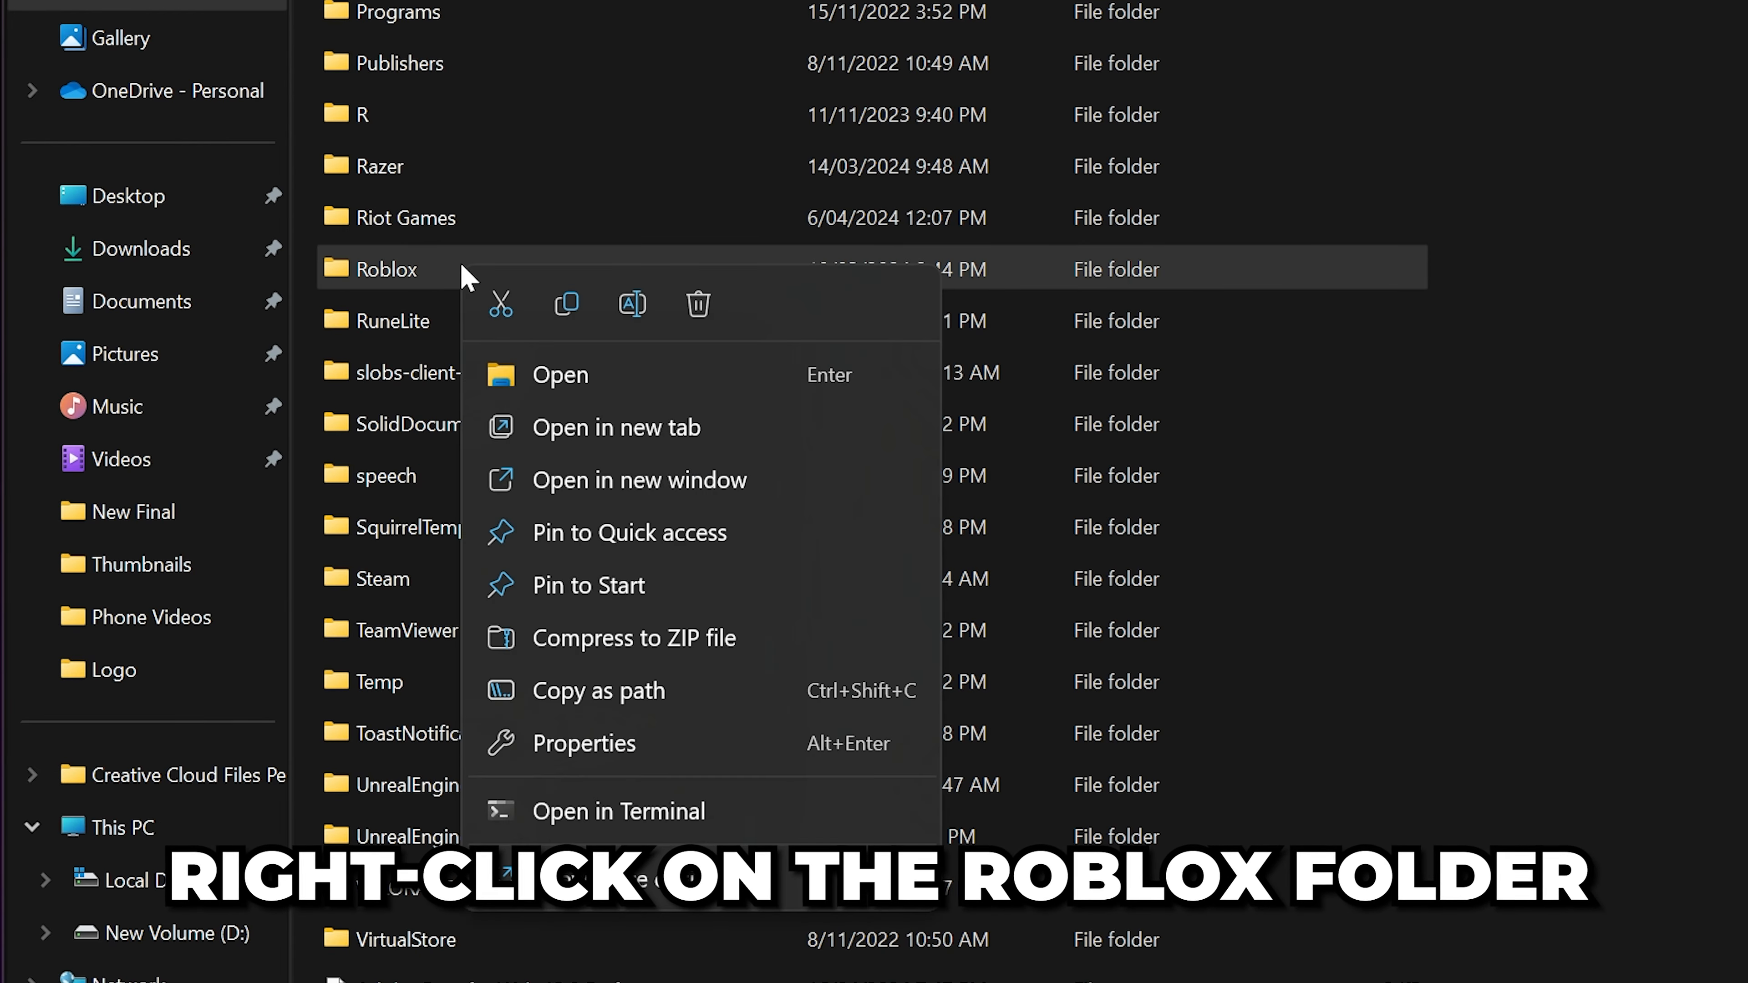
mouse_move(698, 304)
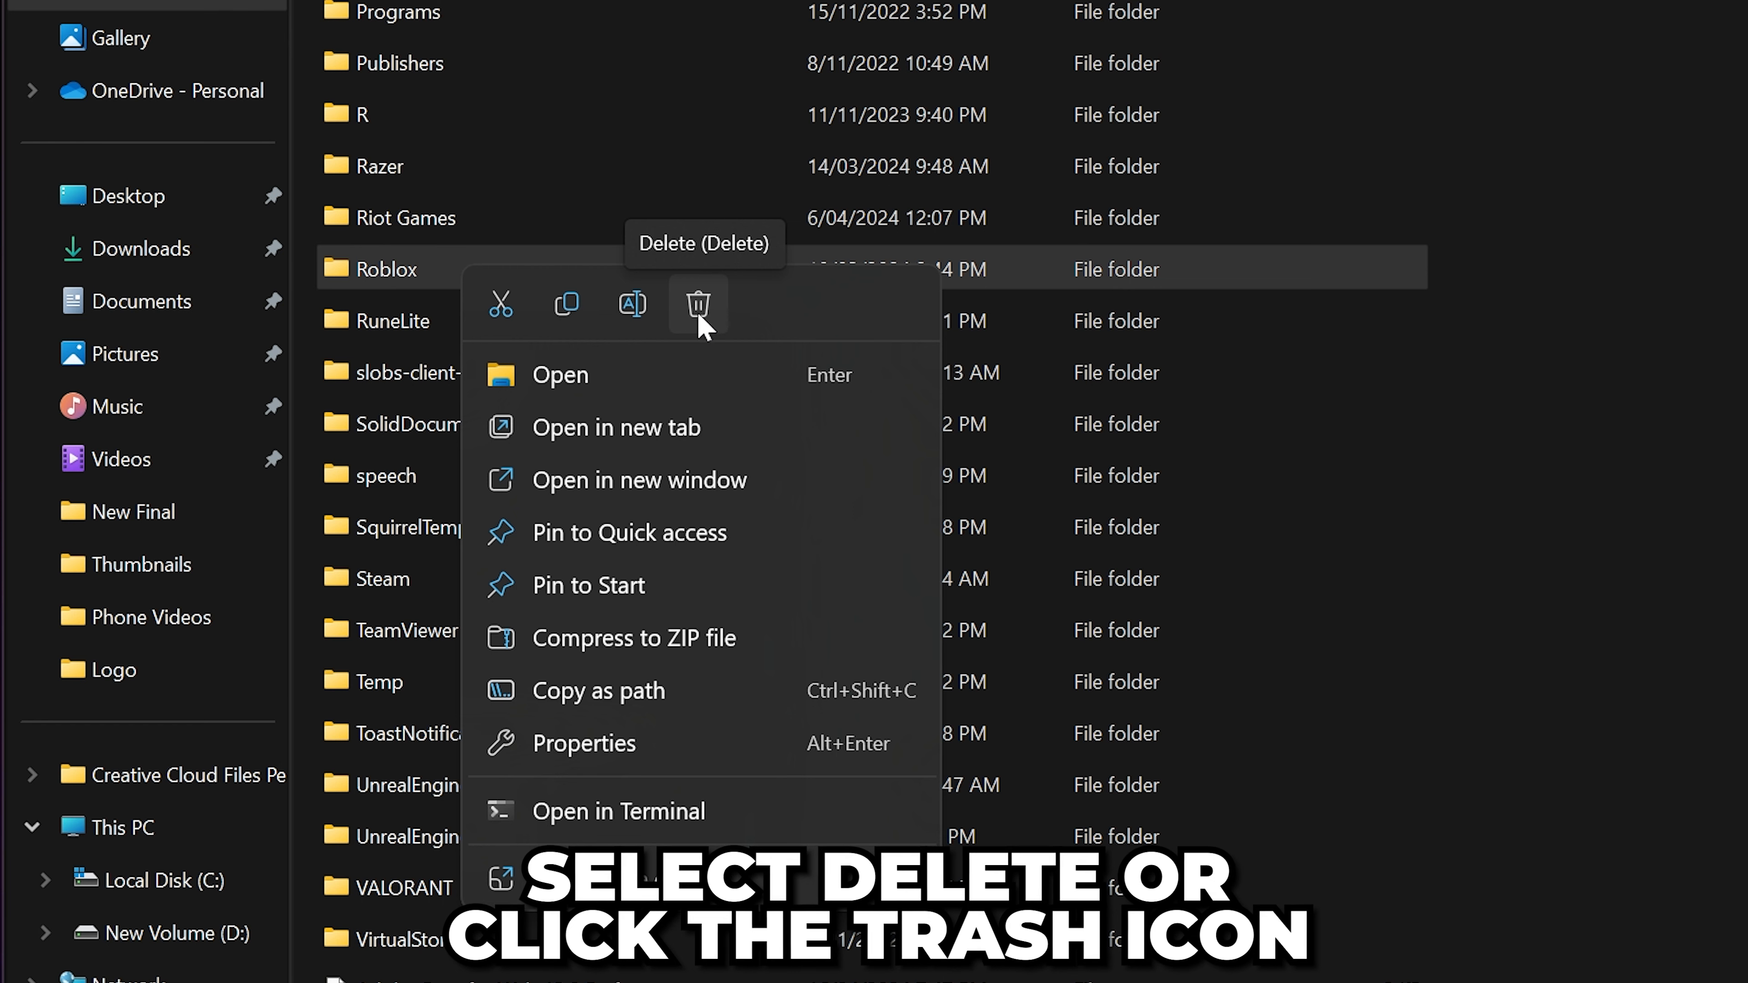
click(696, 303)
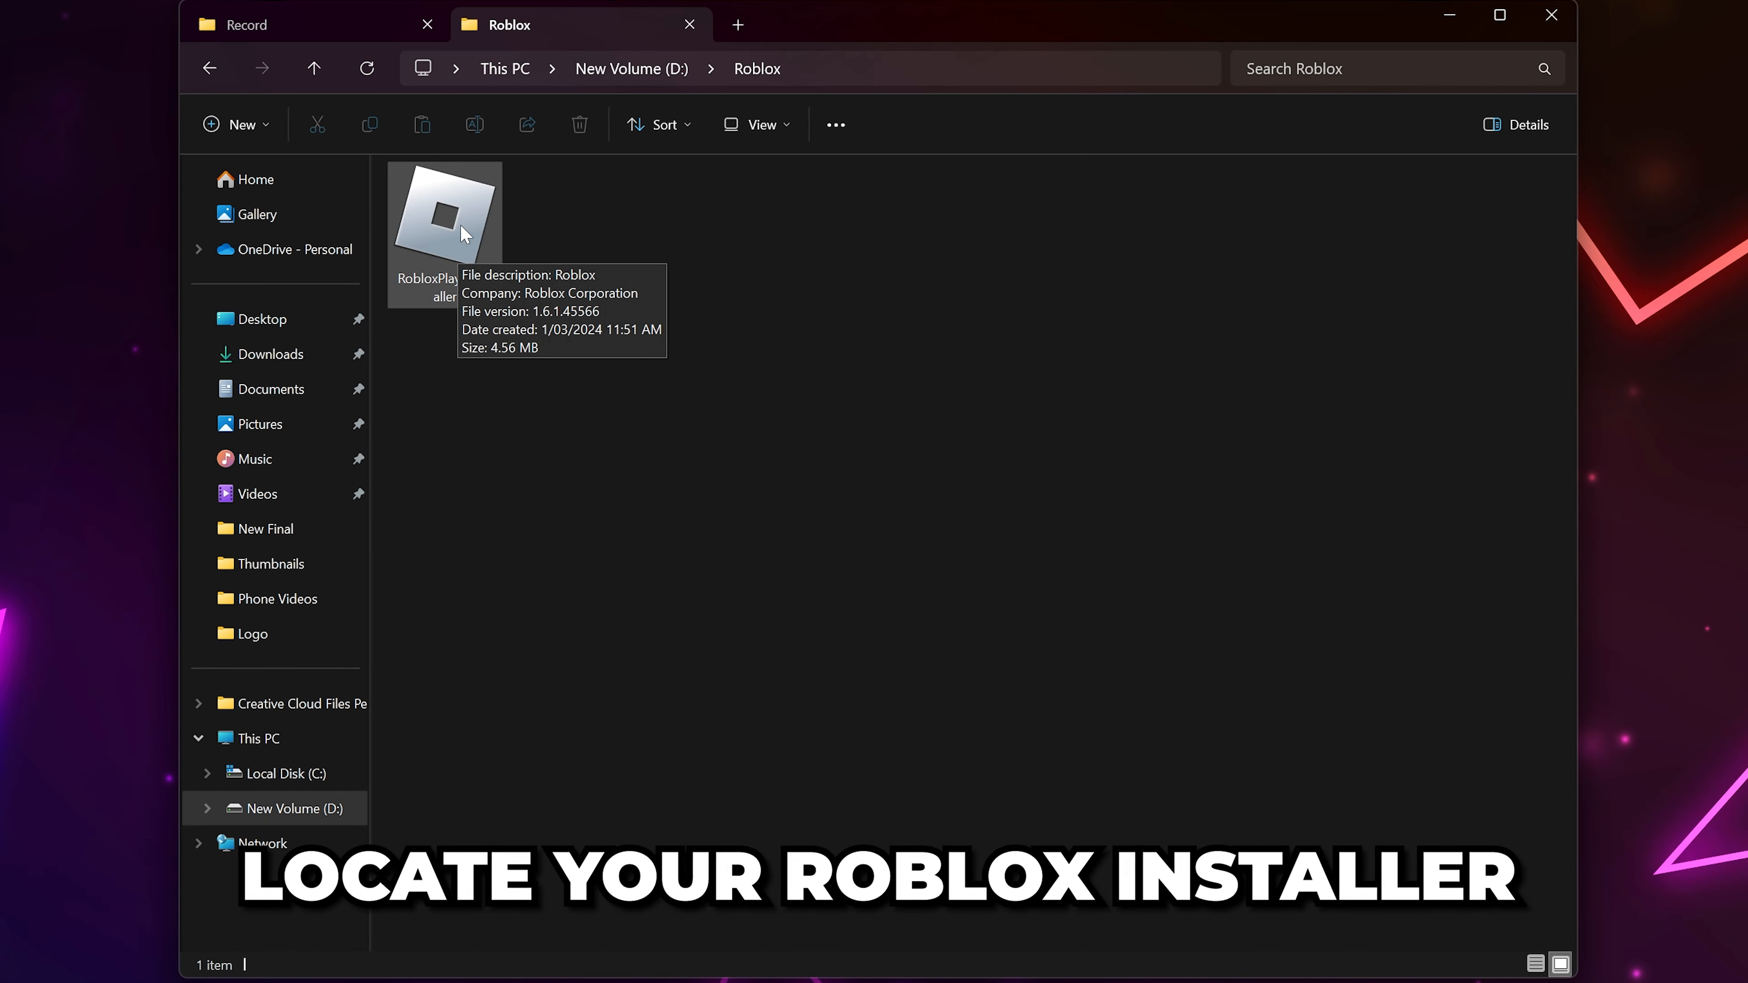
Launch RobloxPlayerInstaller from New Volume (D:) > Roblox so Roblox starts loading.
double_click(444, 218)
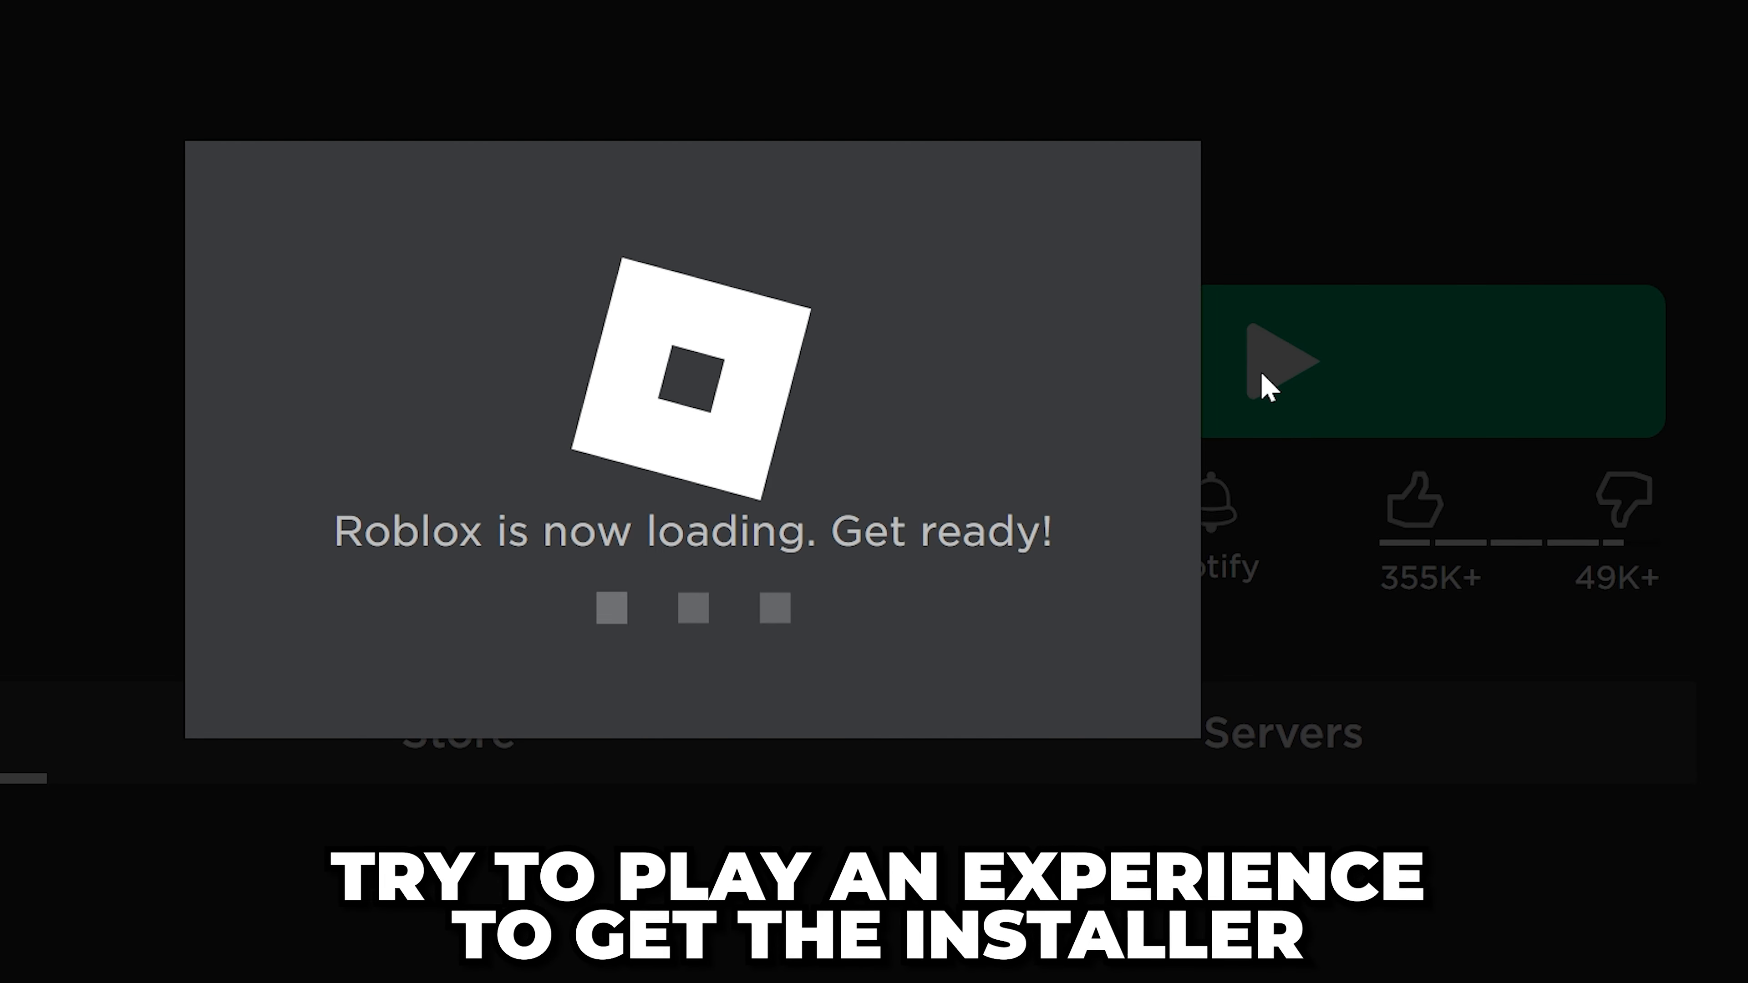
mouse_move(777, 507)
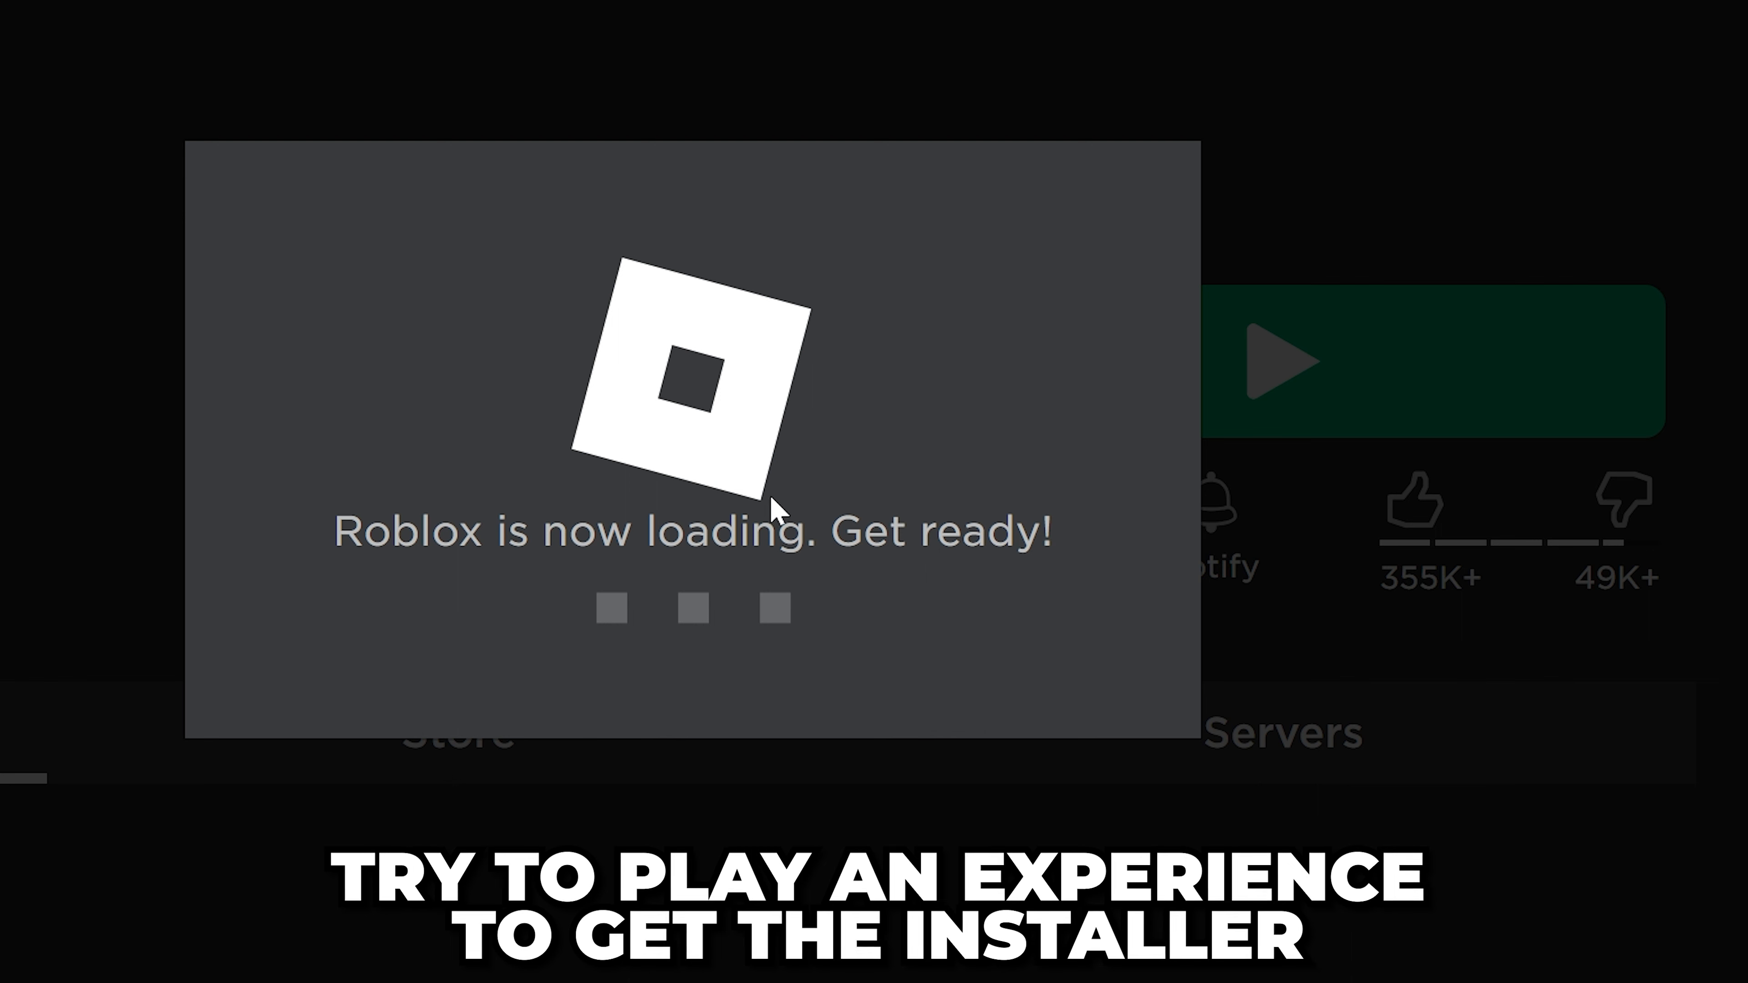